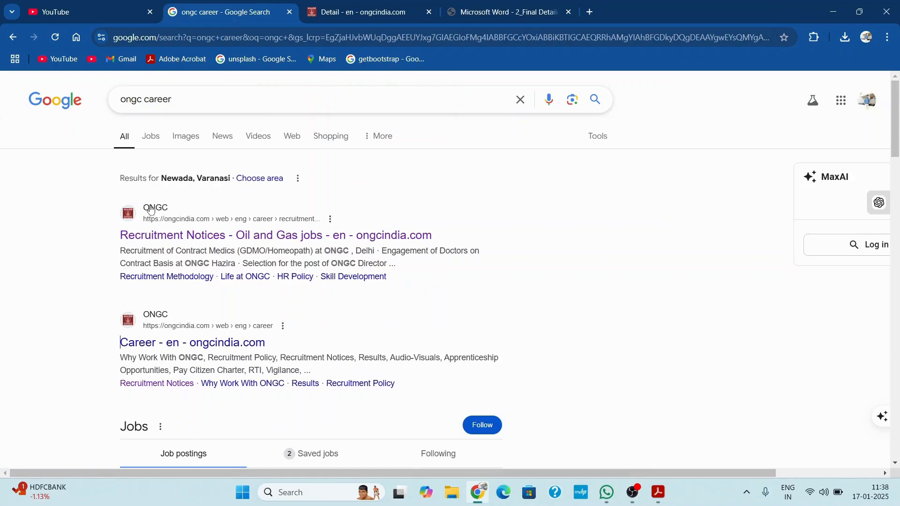
pyautogui.moveTo(155, 236)
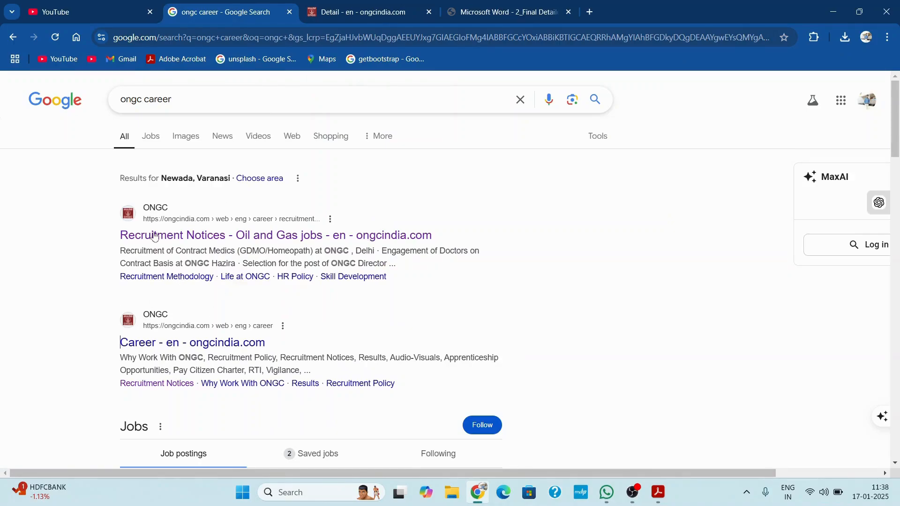
pyautogui.moveTo(72, 262)
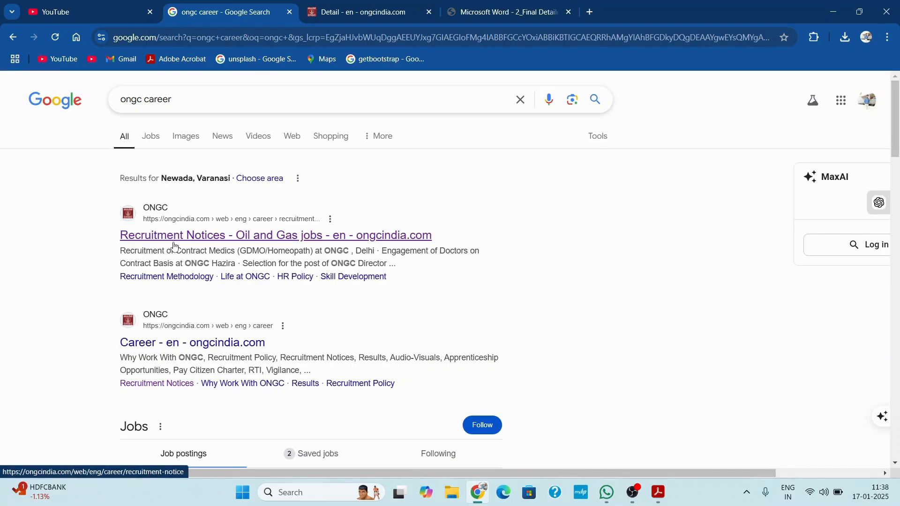
pyautogui.moveTo(237, 241)
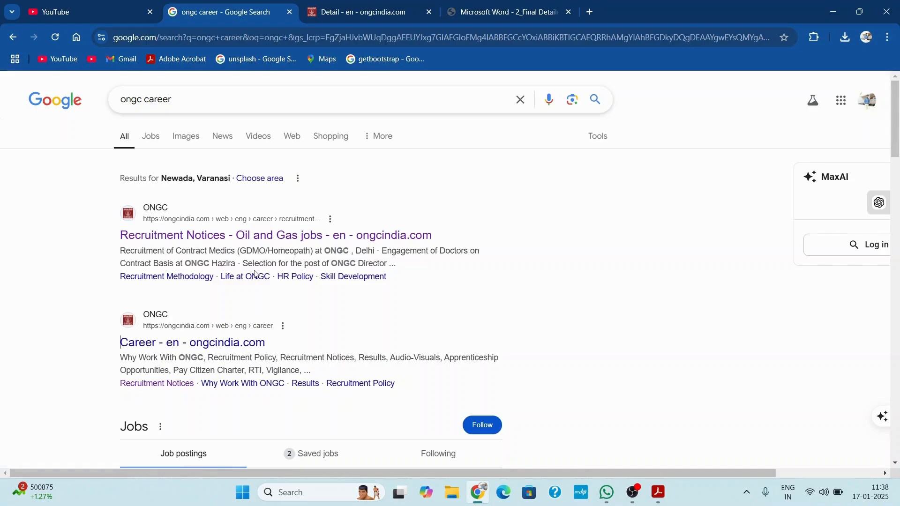
pyautogui.moveTo(106, 269)
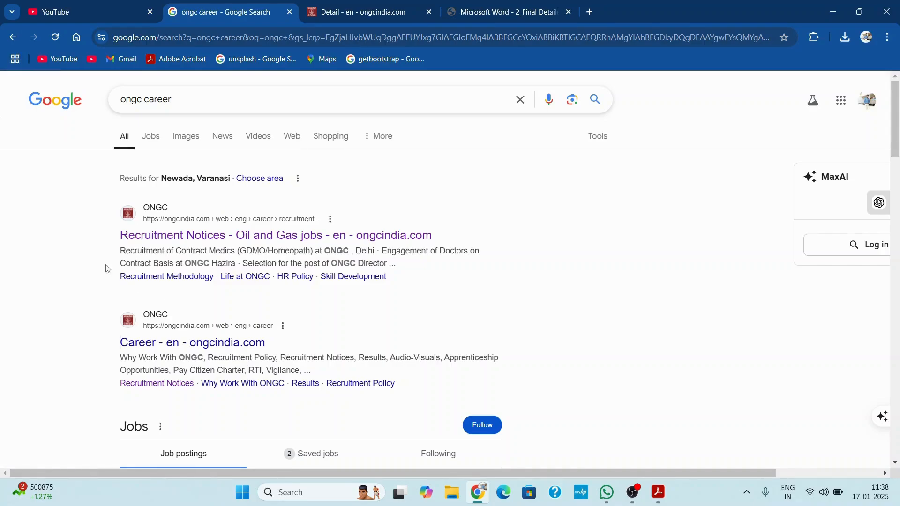
pyautogui.moveTo(254, 230)
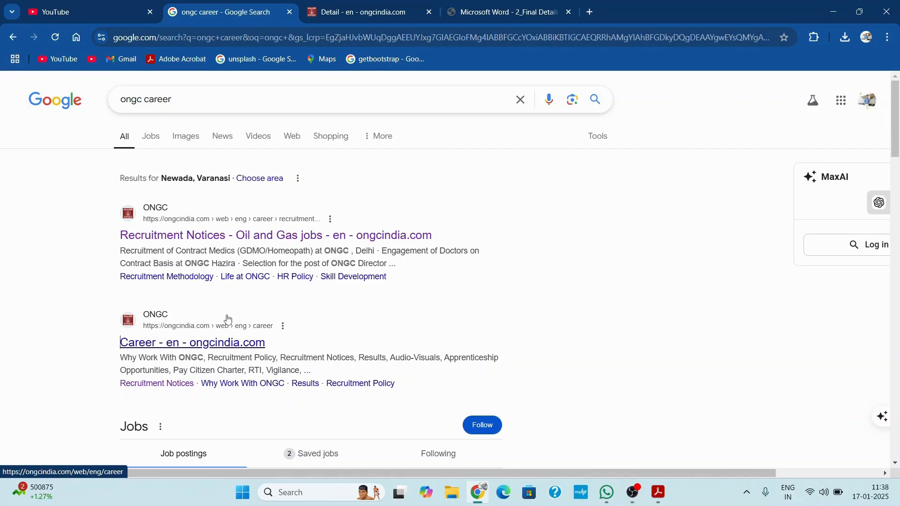
pyautogui.moveTo(167, 158)
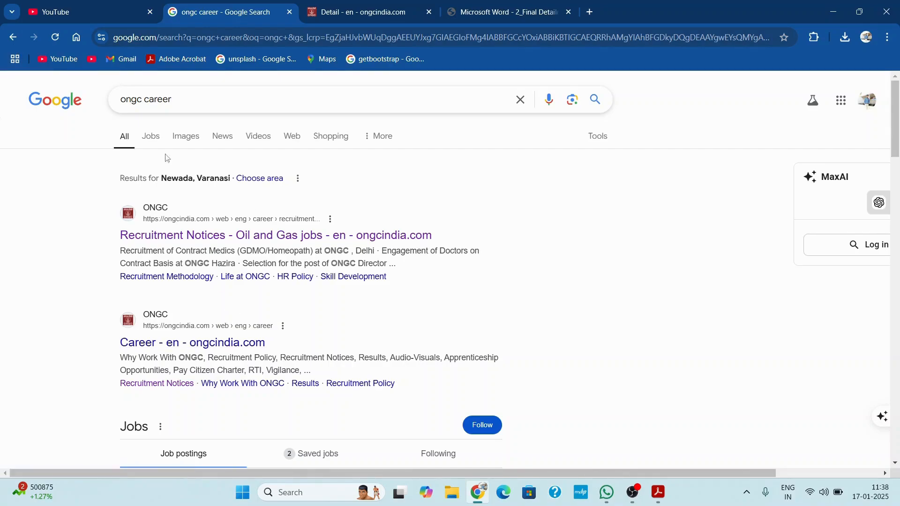
# Step: Glance at the E1 advertisement page, then return to the Google results for ongc career
pyautogui.click(356, 11)
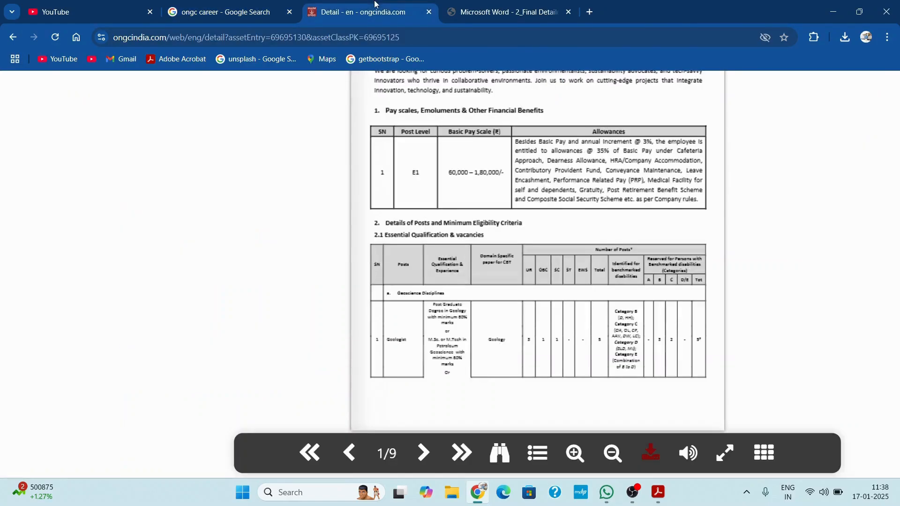
pyautogui.scroll(3)
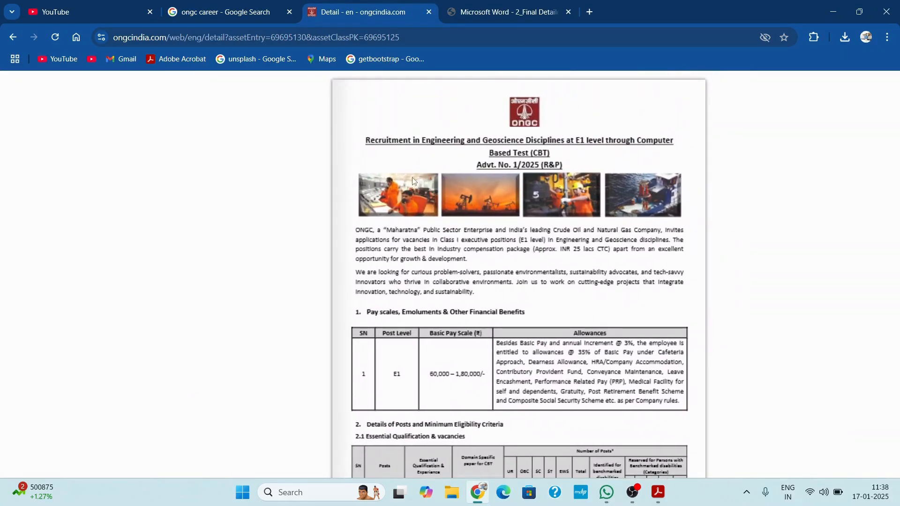
pyautogui.click(224, 12)
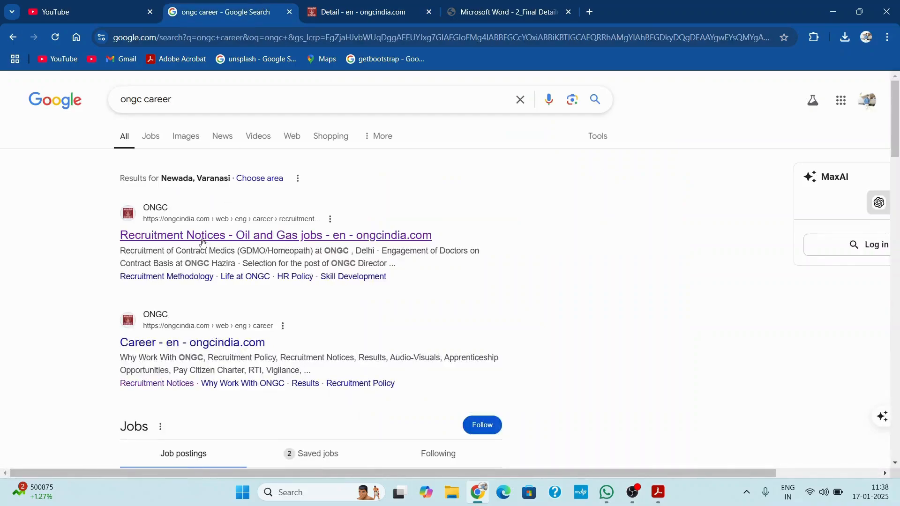
# Step: Open the ONGC Recruitment Notices page and expand the 2025 recruitment notices list
pyautogui.click(276, 234)
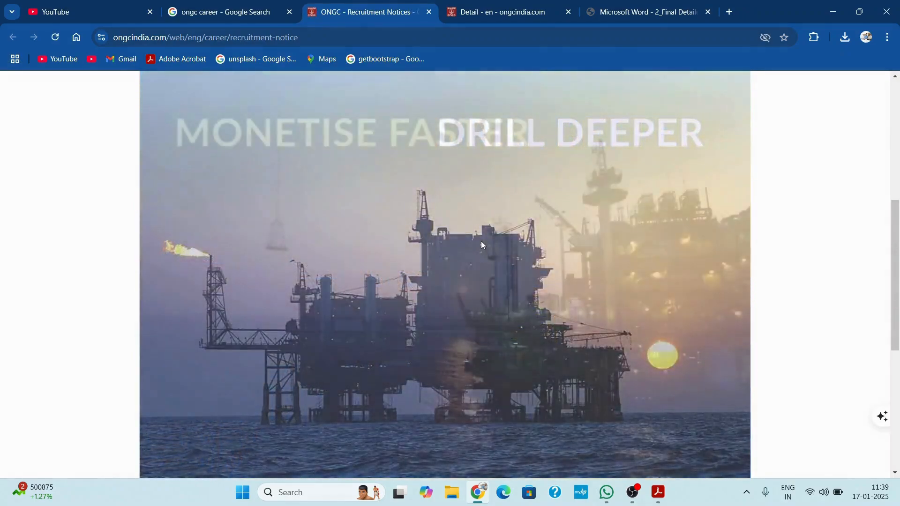
pyautogui.scroll(-3)
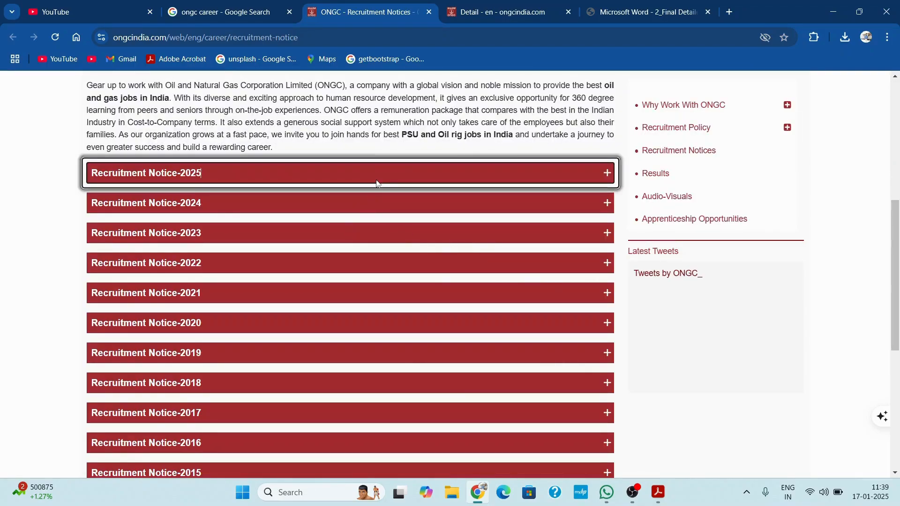
pyautogui.click(349, 172)
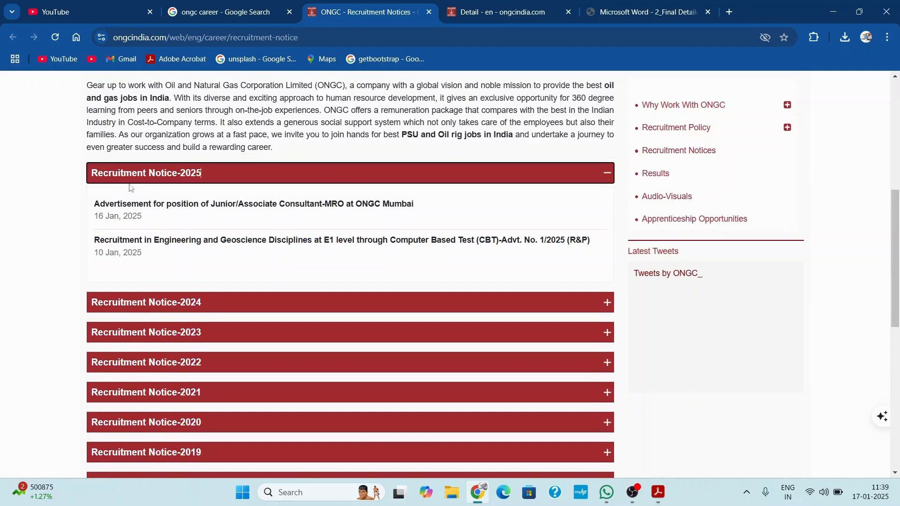
pyautogui.moveTo(182, 184)
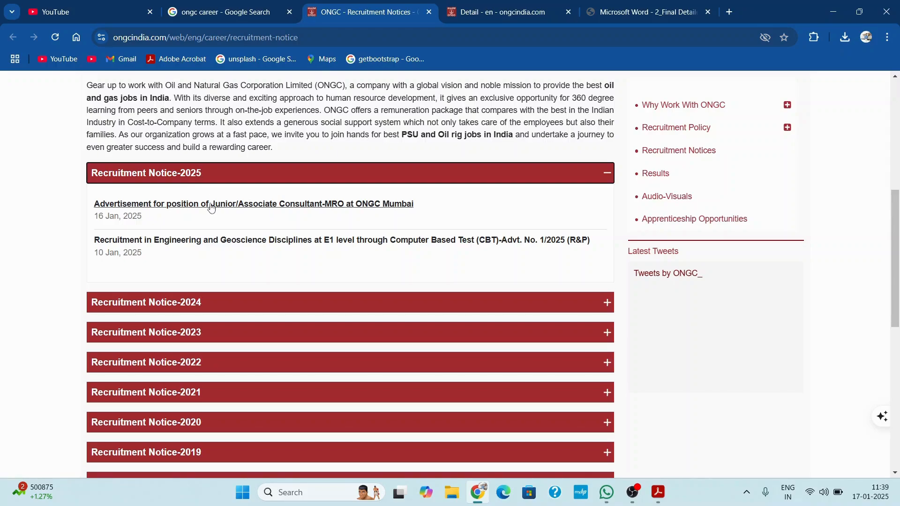
pyautogui.moveTo(411, 4)
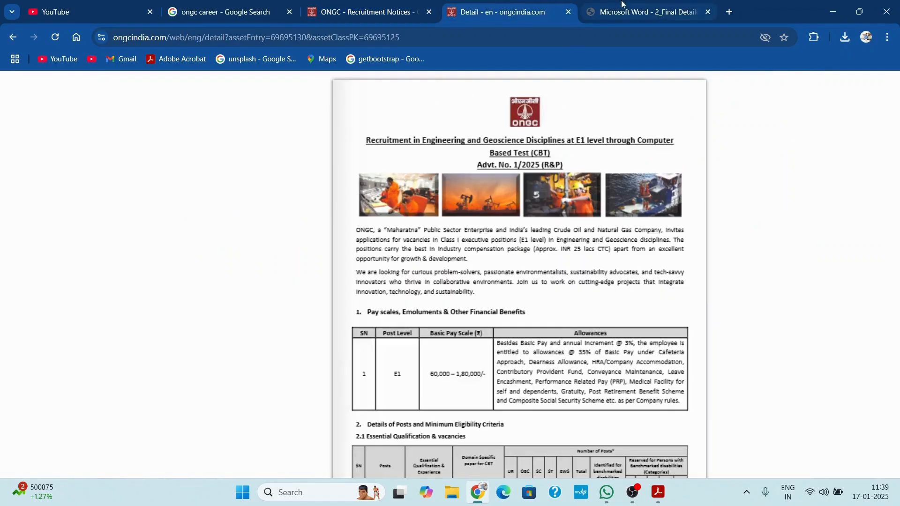
# Step: Open advertisment100125.pdf in Acrobat and scroll to the Pay scales and Details of Posts sections
pyautogui.click(647, 11)
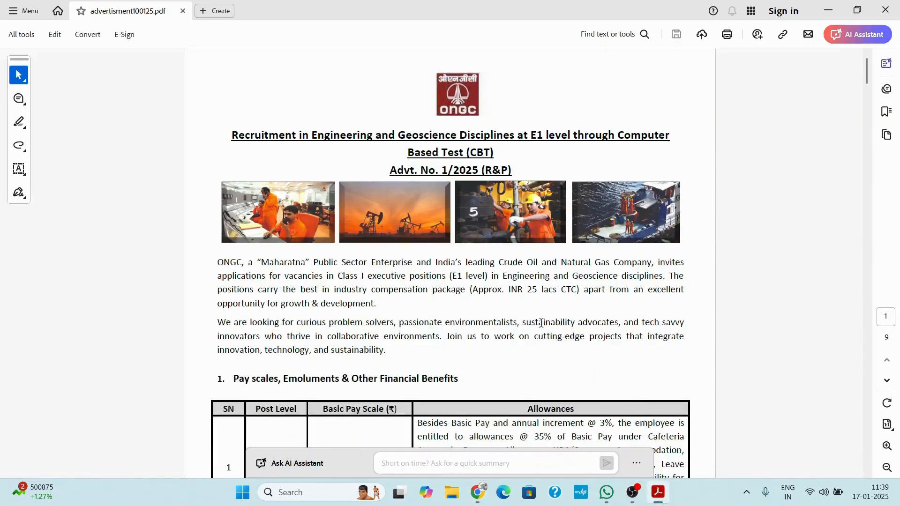
pyautogui.moveTo(324, 289)
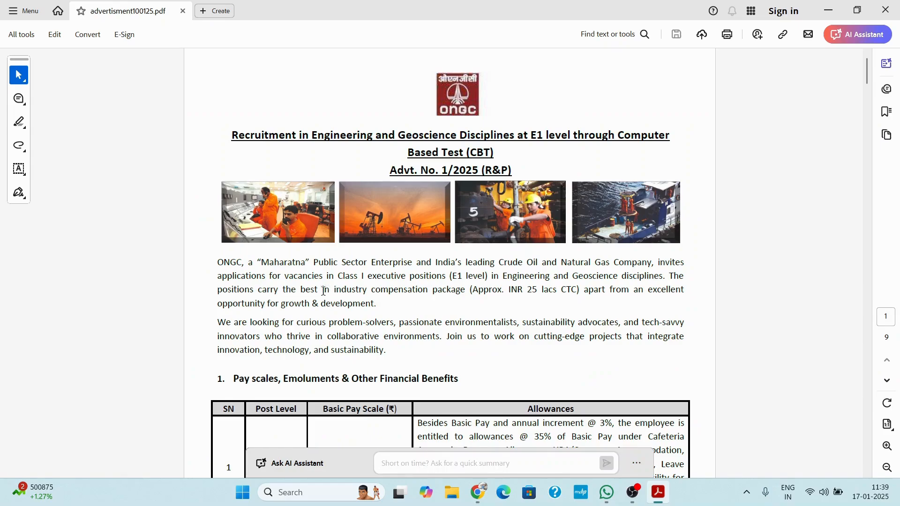
pyautogui.scroll(-3)
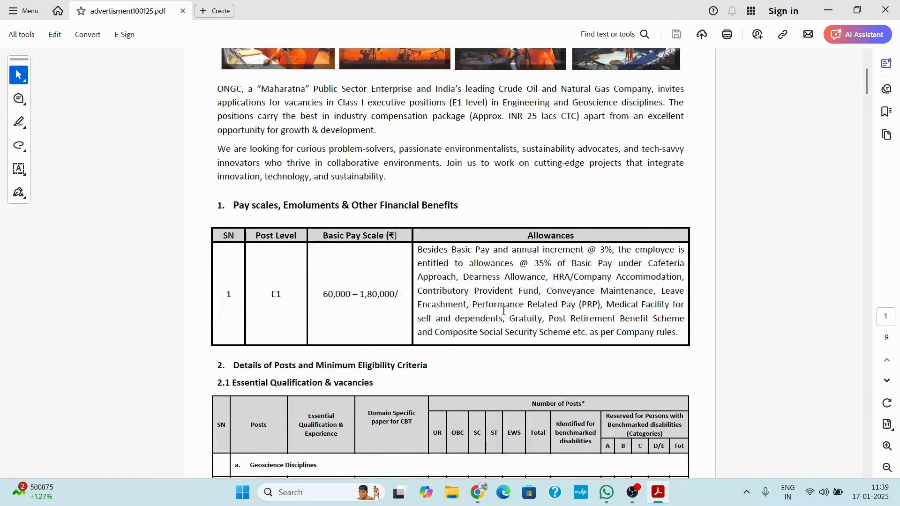
pyautogui.scroll(-3)
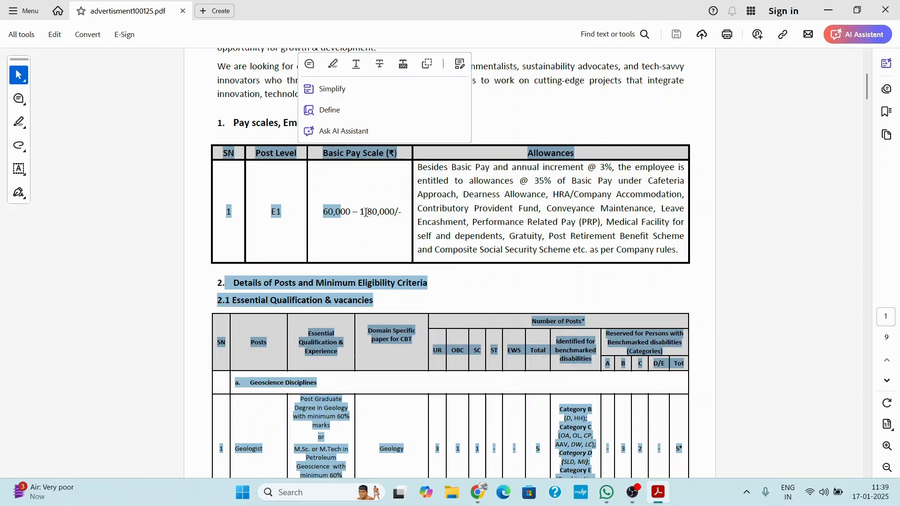
pyautogui.moveTo(581, 170)
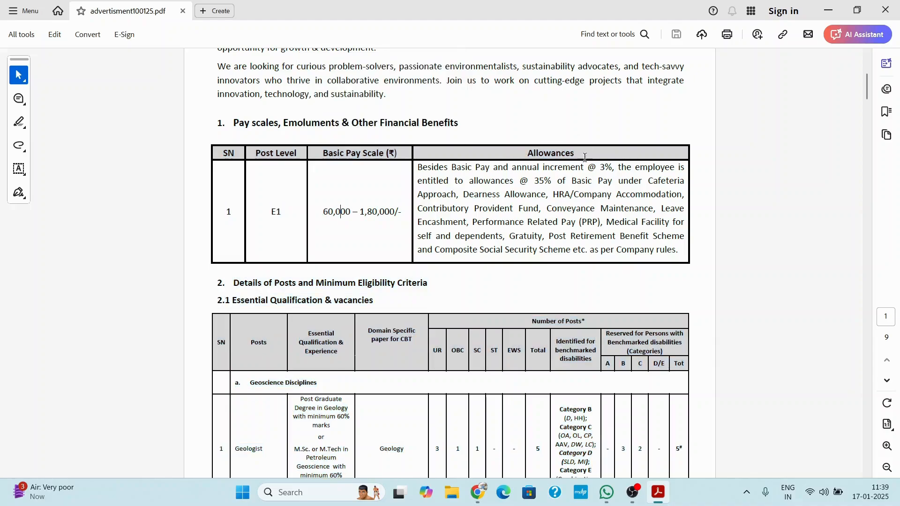
pyautogui.scroll(-3)
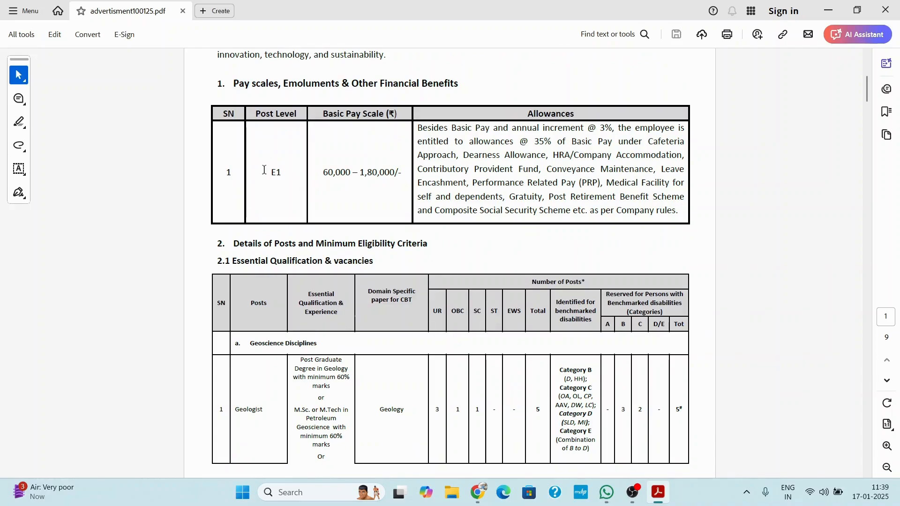
pyautogui.moveTo(275, 196)
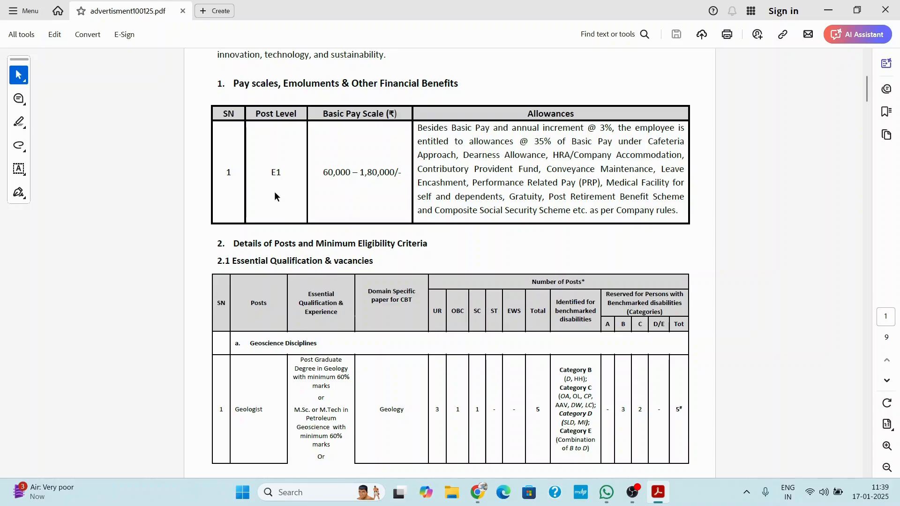
pyautogui.moveTo(247, 178)
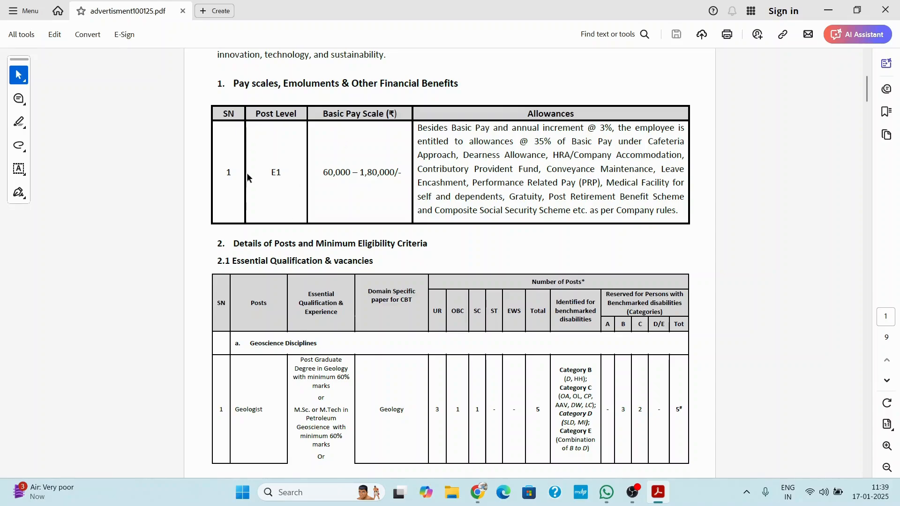
pyautogui.moveTo(292, 200)
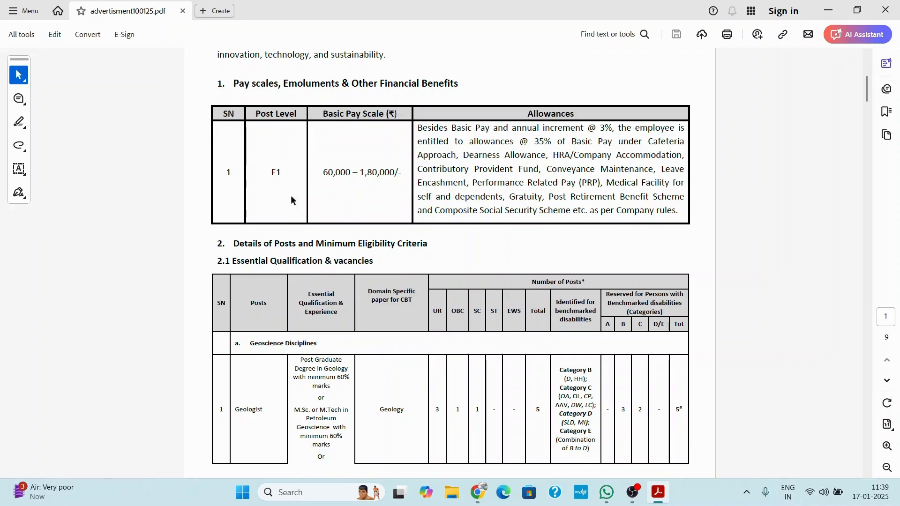
pyautogui.moveTo(276, 191)
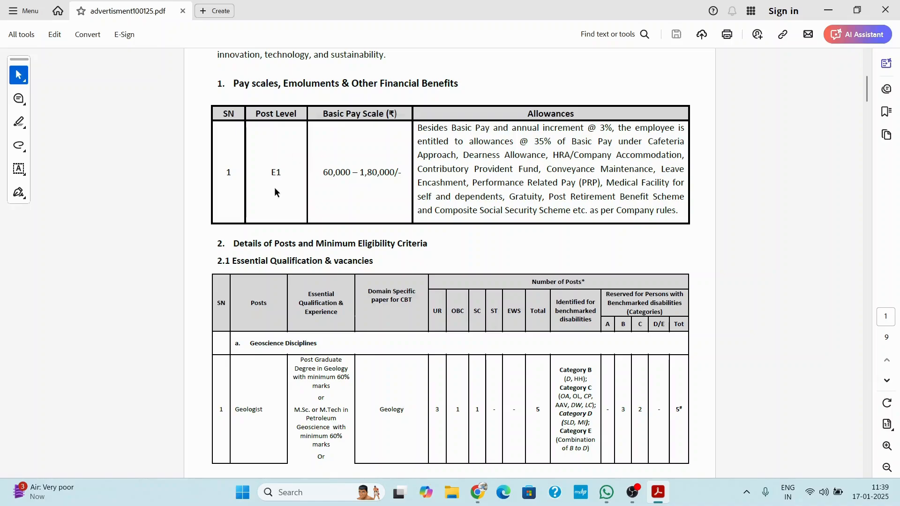
pyautogui.moveTo(292, 188)
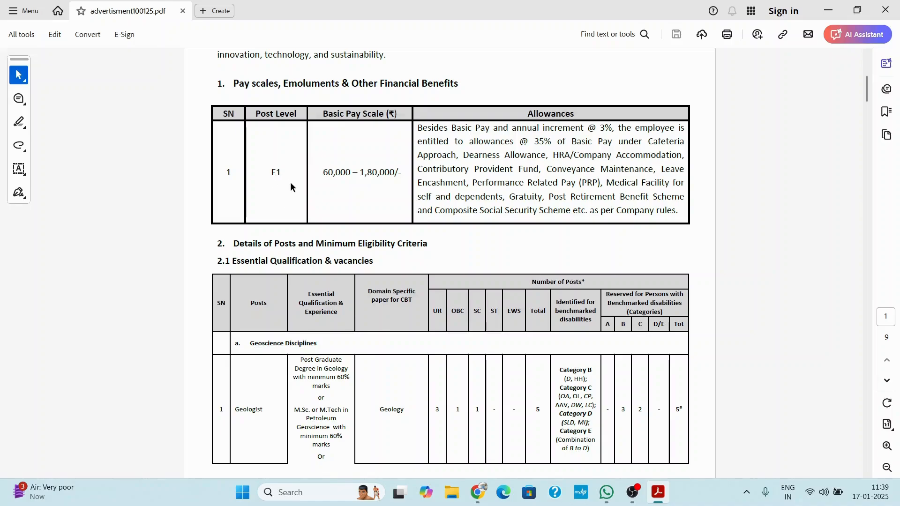
pyautogui.moveTo(280, 239)
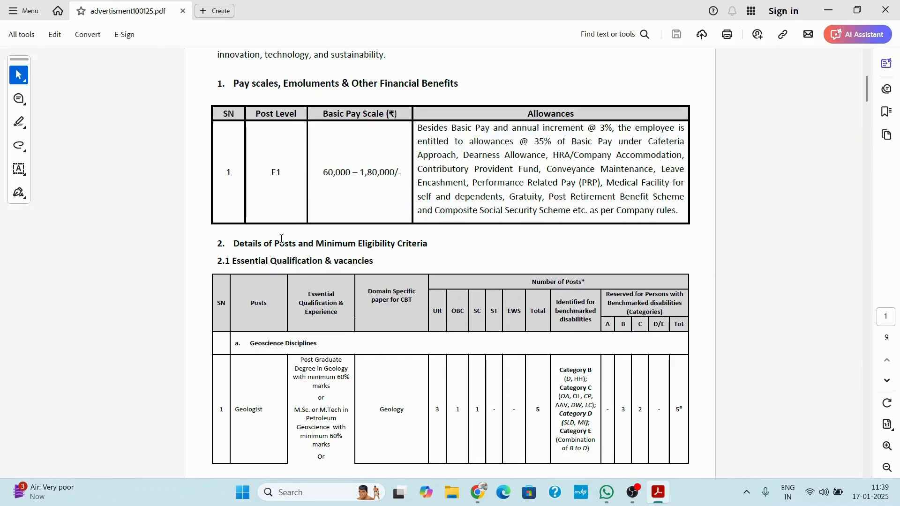
# Step: Scroll through the Geophysicist rows of the Essential Qualification & vacancies table on page 2
pyautogui.scroll(-3)
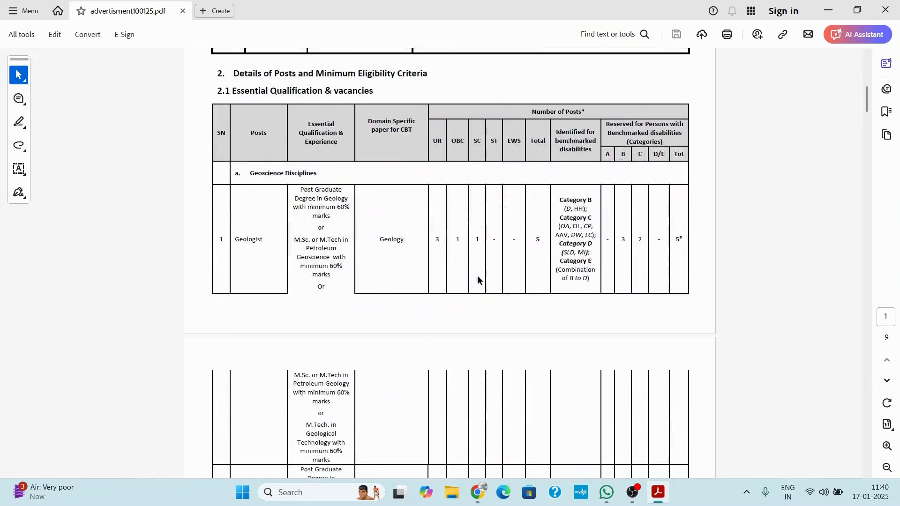
pyautogui.moveTo(327, 183)
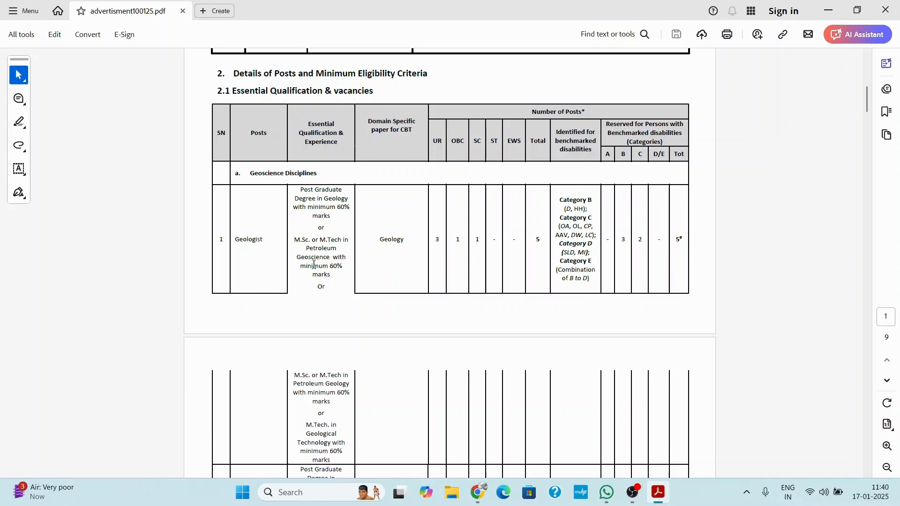
pyautogui.scroll(-3)
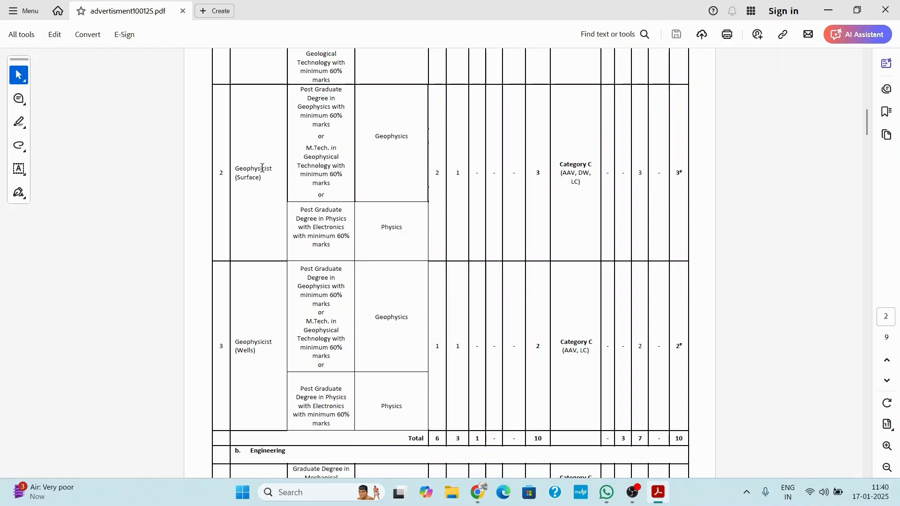
pyautogui.moveTo(343, 196)
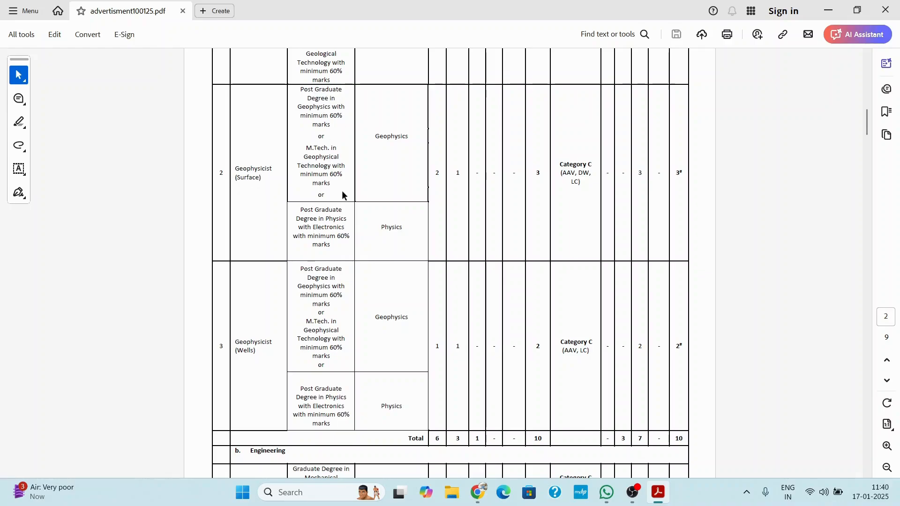
pyautogui.moveTo(332, 93)
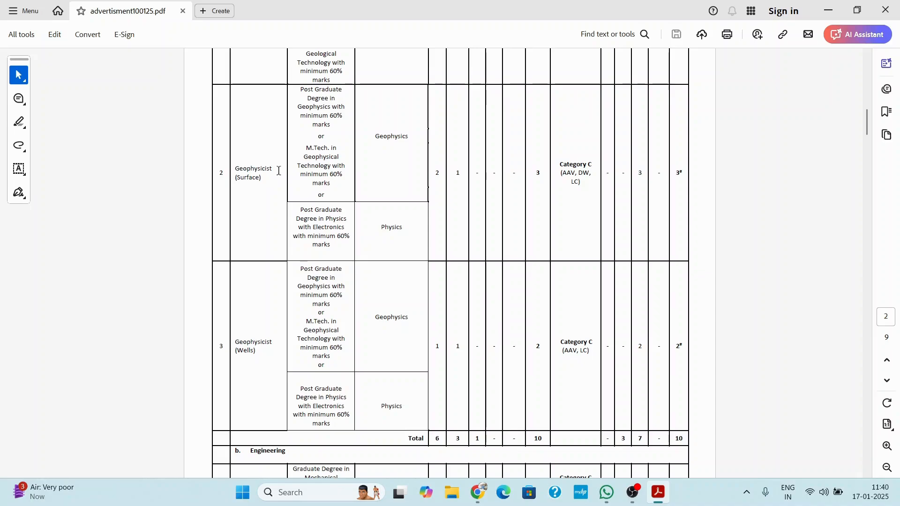
pyautogui.scroll(-3)
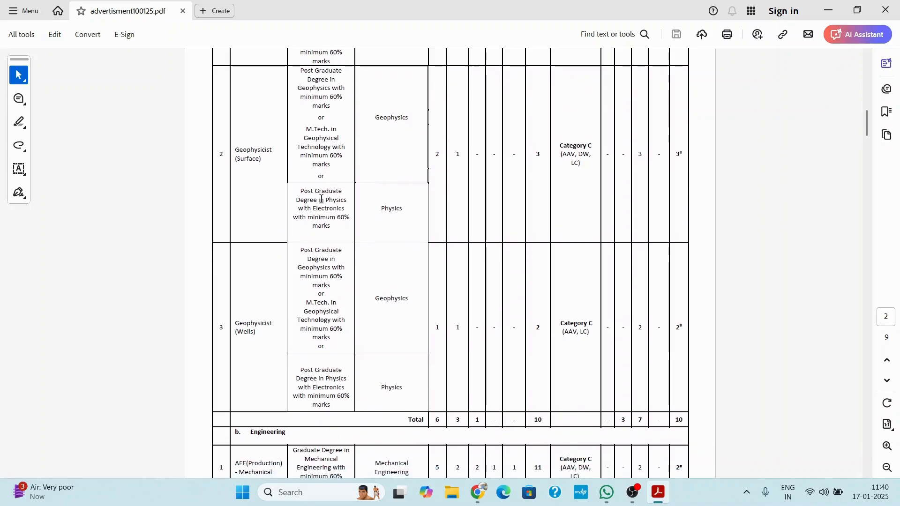
pyautogui.scroll(-3)
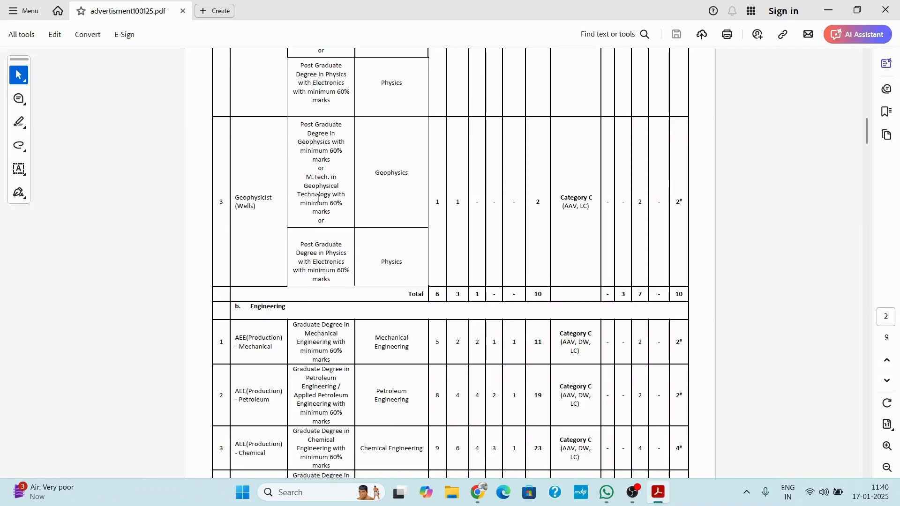
pyautogui.scroll(-3)
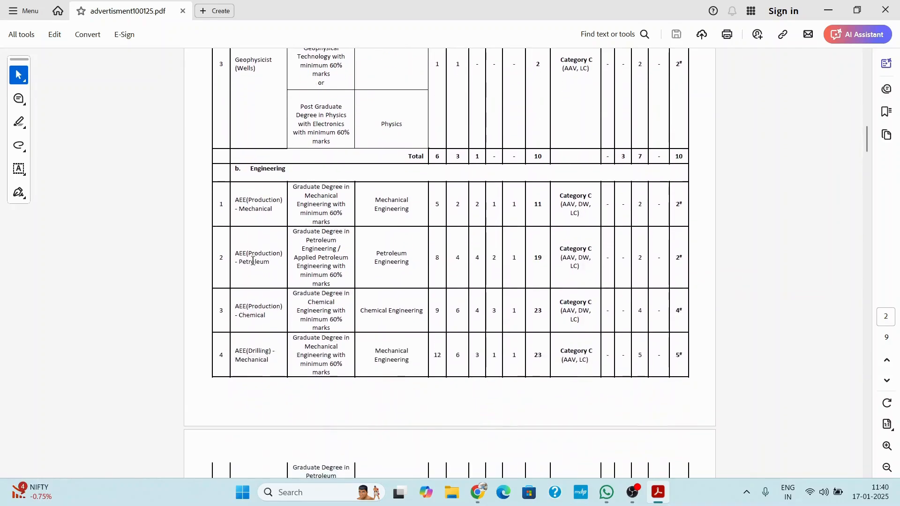
pyautogui.moveTo(253, 221)
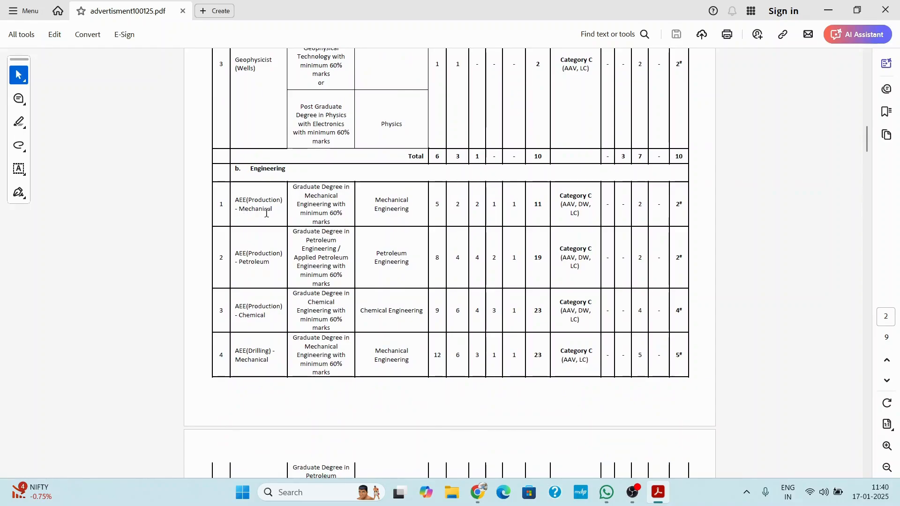
# Step: Continue through the Engineering post rows, AEE Production through AEE Electrical, to the top of page 3
pyautogui.scroll(3)
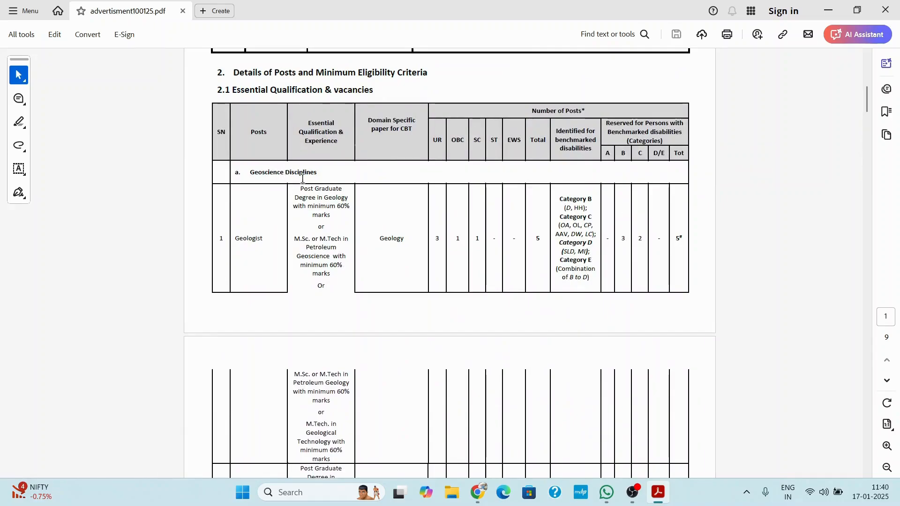
pyautogui.scroll(-3)
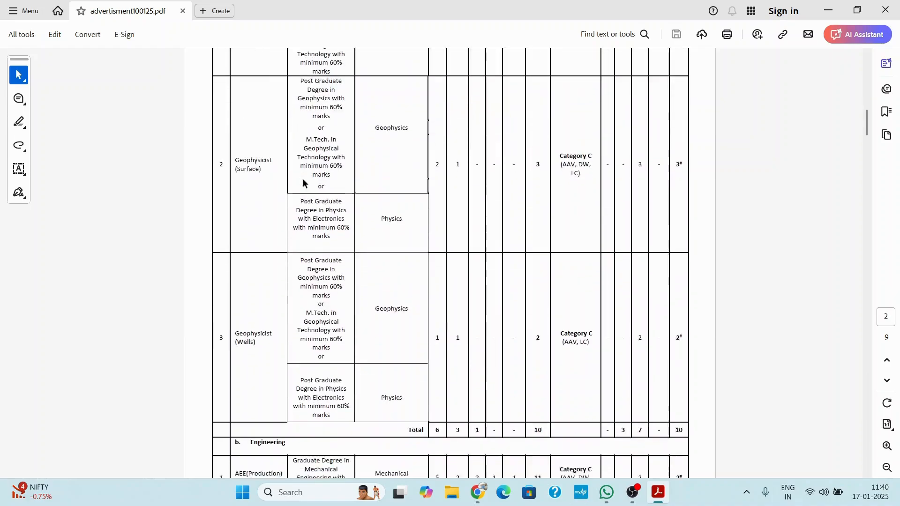
pyautogui.scroll(-3)
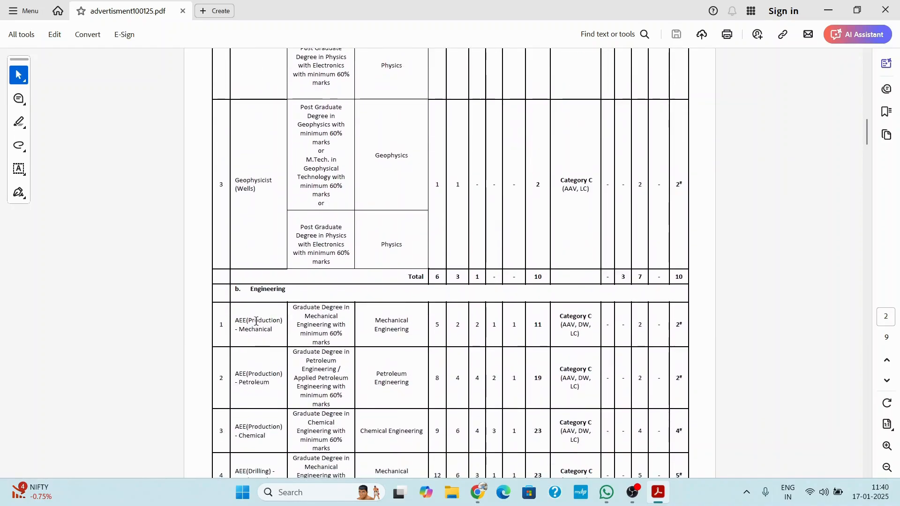
pyautogui.scroll(-3)
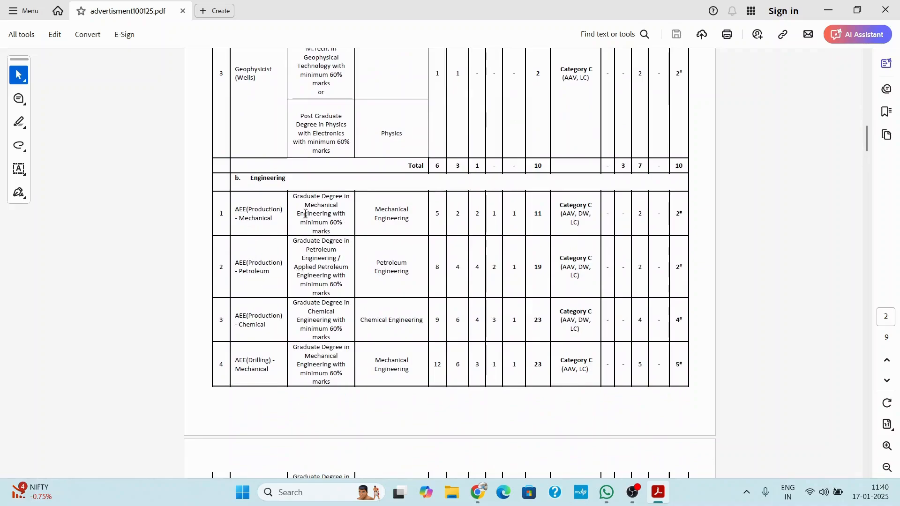
pyautogui.moveTo(329, 226)
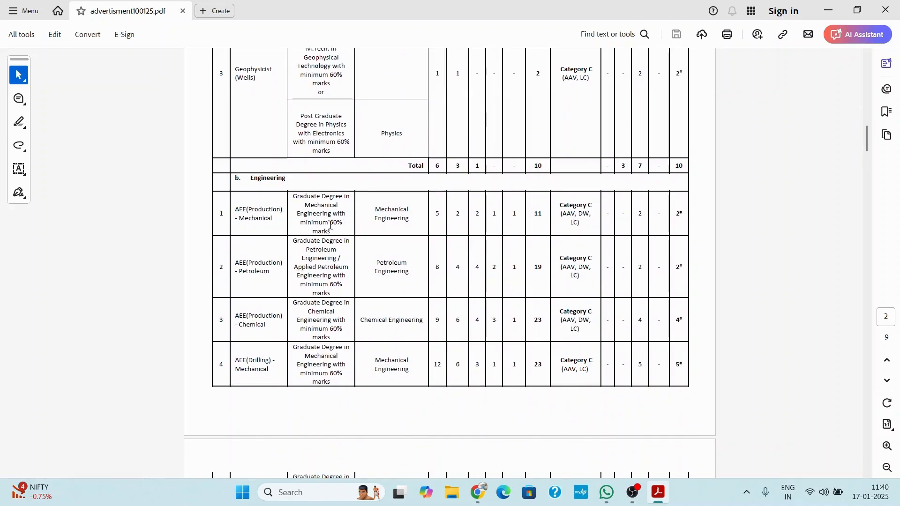
pyautogui.moveTo(335, 231)
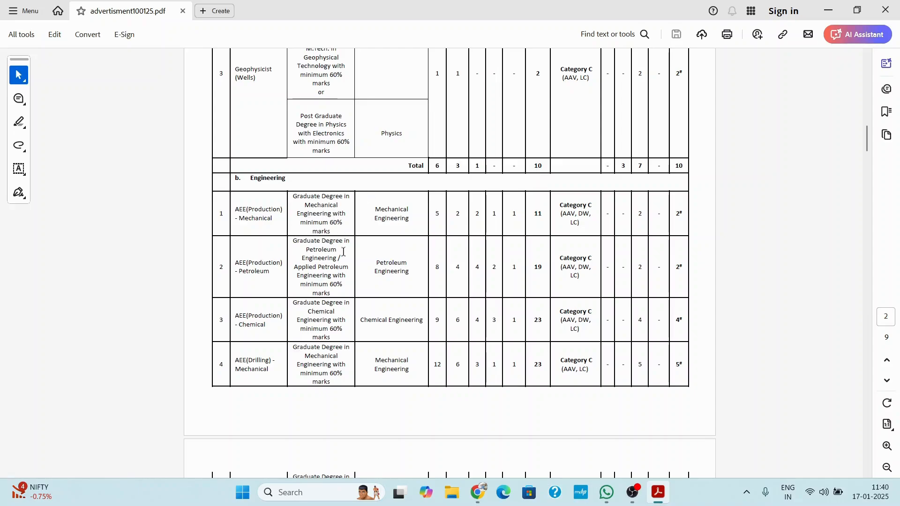
pyautogui.moveTo(460, 217)
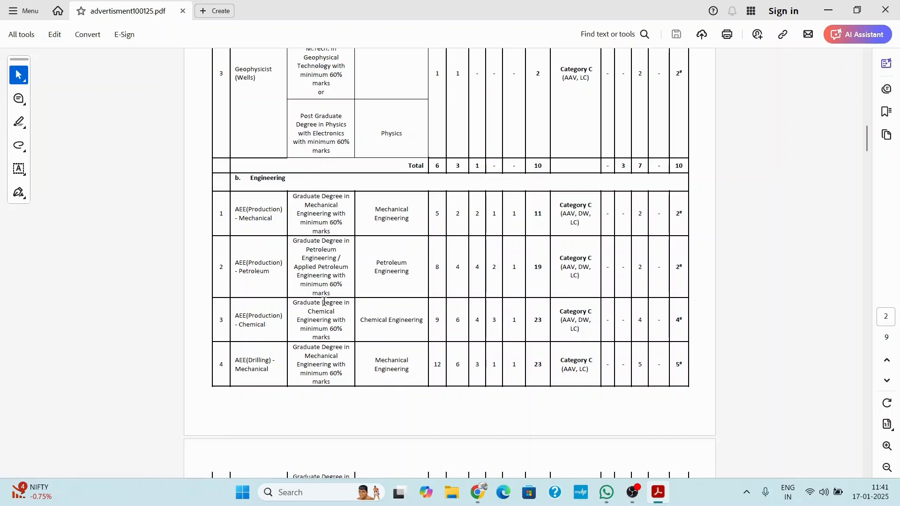
pyautogui.moveTo(236, 343)
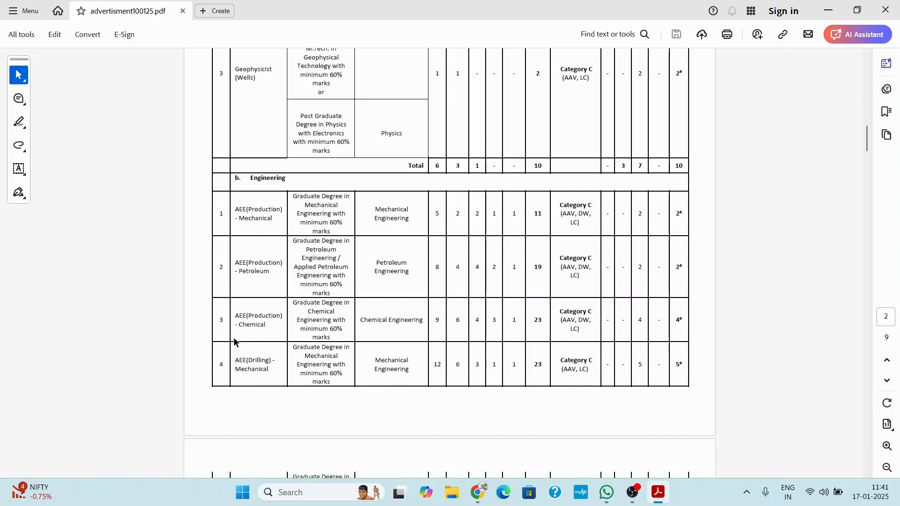
pyautogui.moveTo(255, 376)
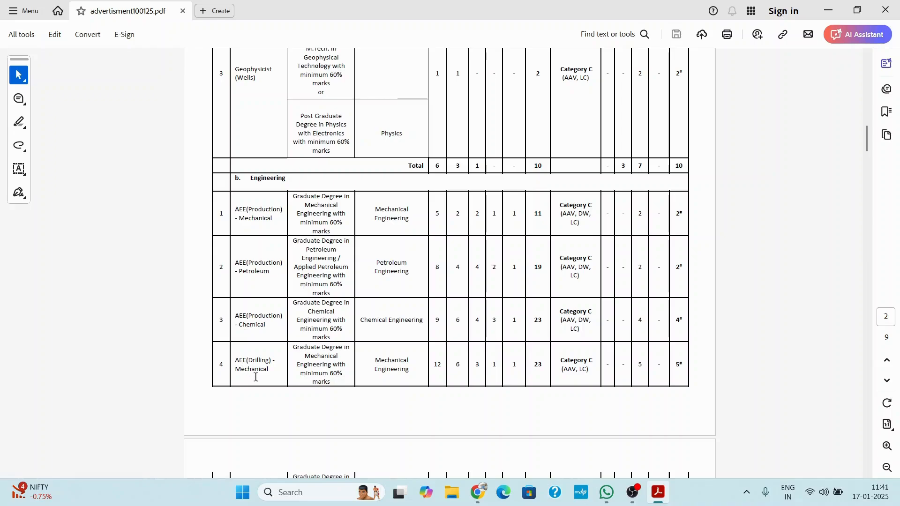
pyautogui.moveTo(319, 379)
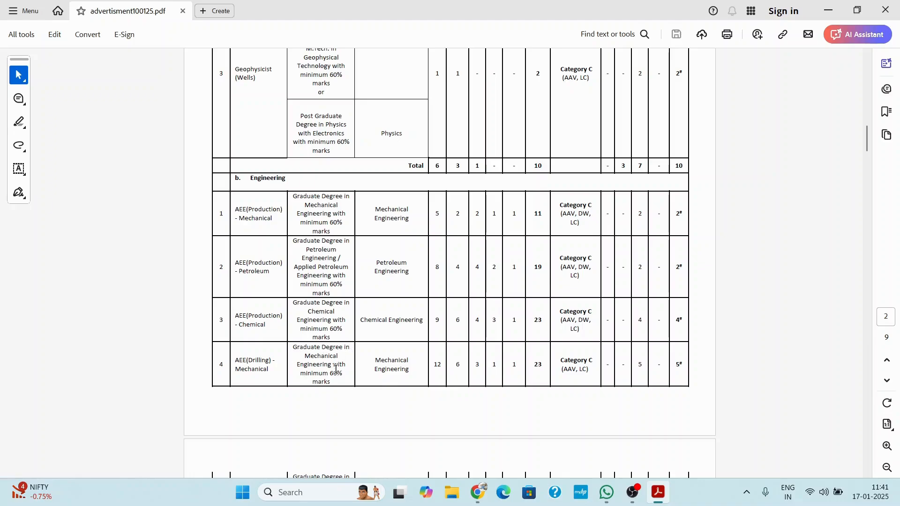
pyautogui.scroll(-3)
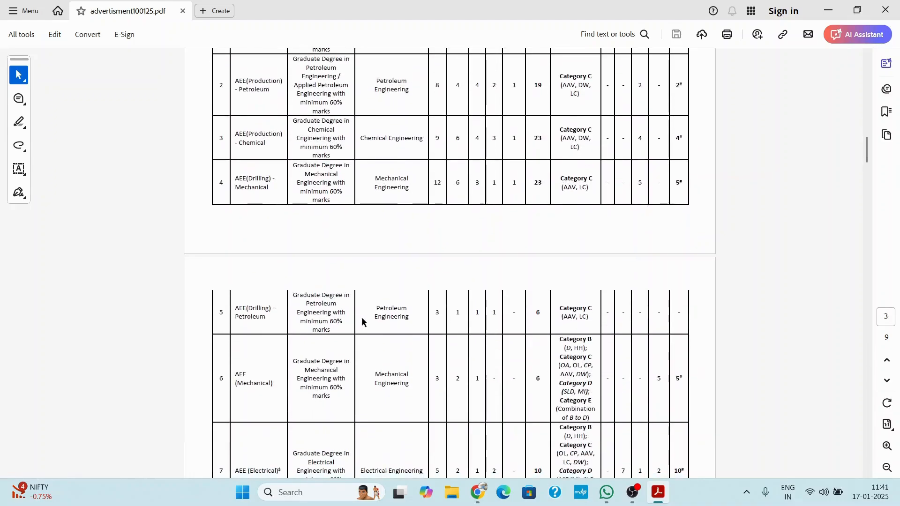
# Step: Scroll to the Total and Grand Total rows (108 posts) on page 3, briefly glancing back upward
pyautogui.scroll(-3)
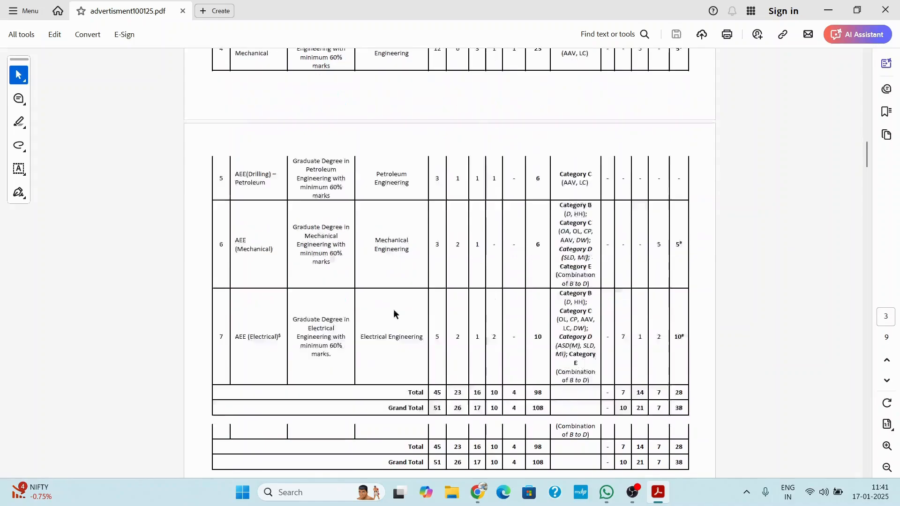
pyautogui.scroll(-3)
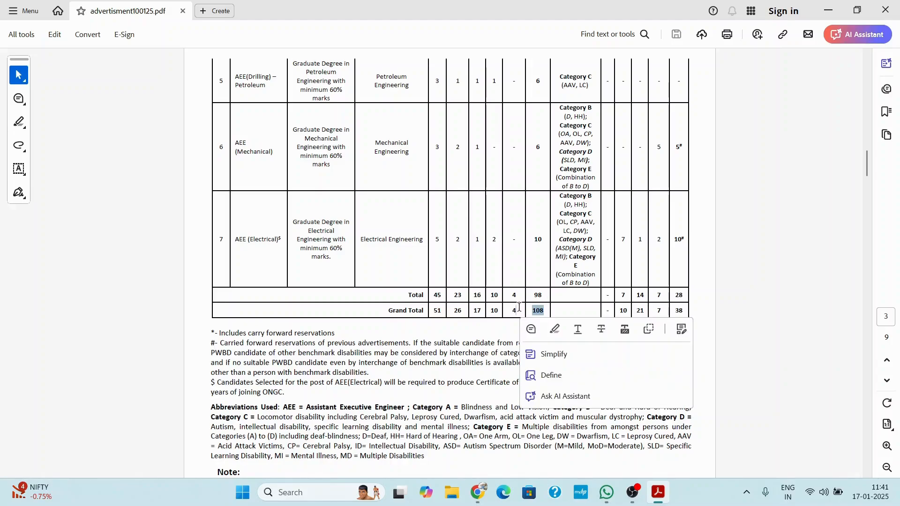
pyautogui.scroll(3)
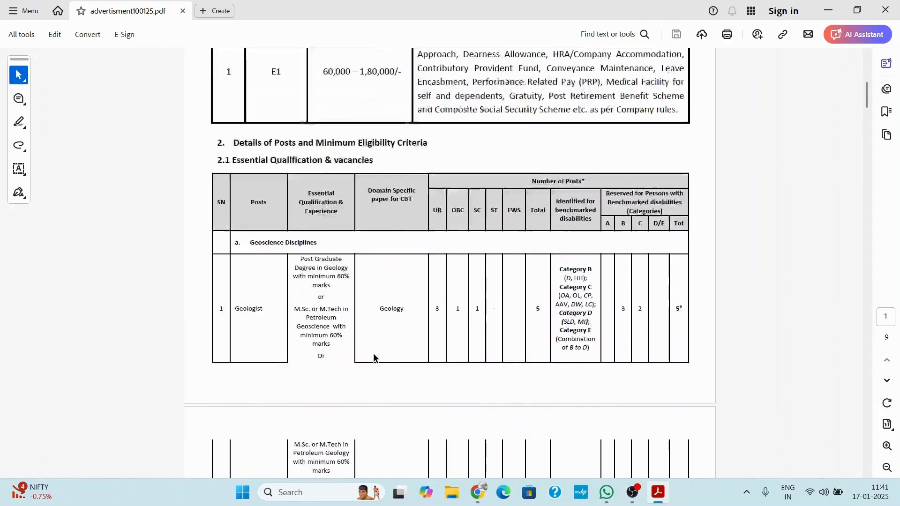
pyautogui.scroll(3)
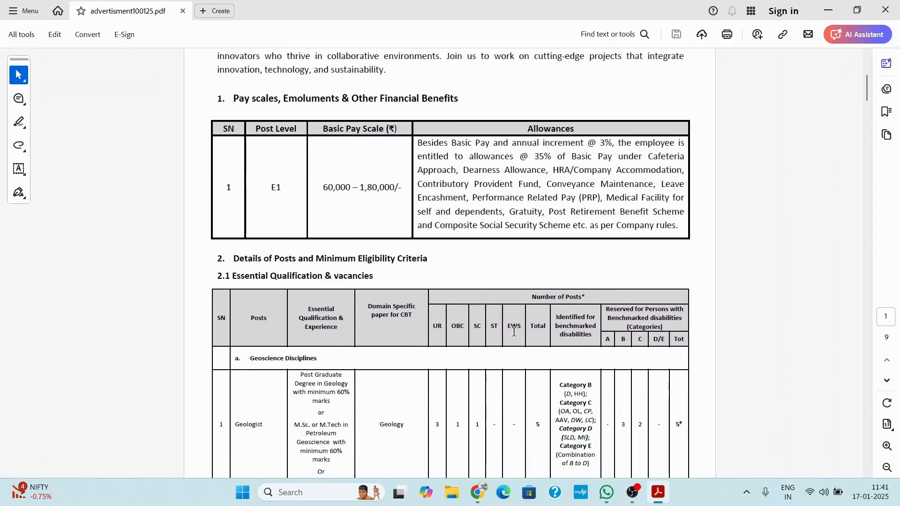
pyautogui.scroll(-3)
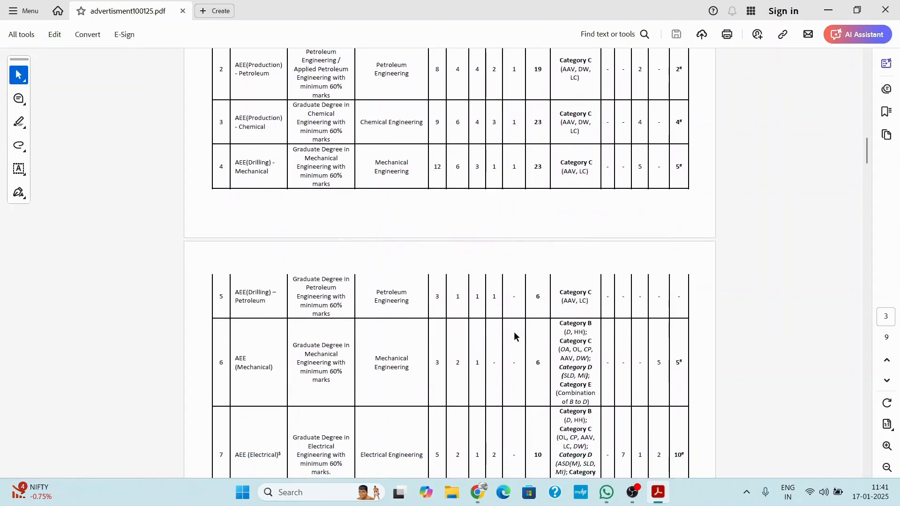
pyautogui.scroll(-3)
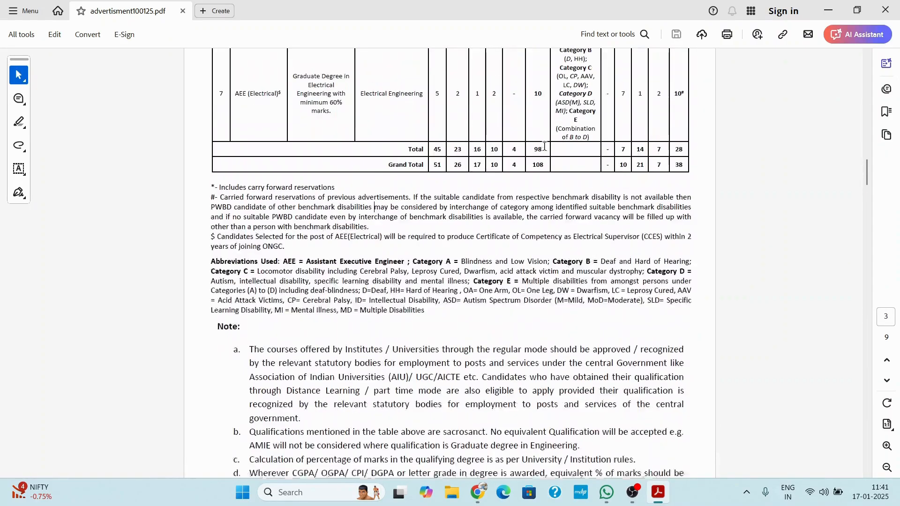
# Step: Zoom in to 150% on the footnotes and abbreviations beneath the vacancy table
pyautogui.doubleClick(537, 171)
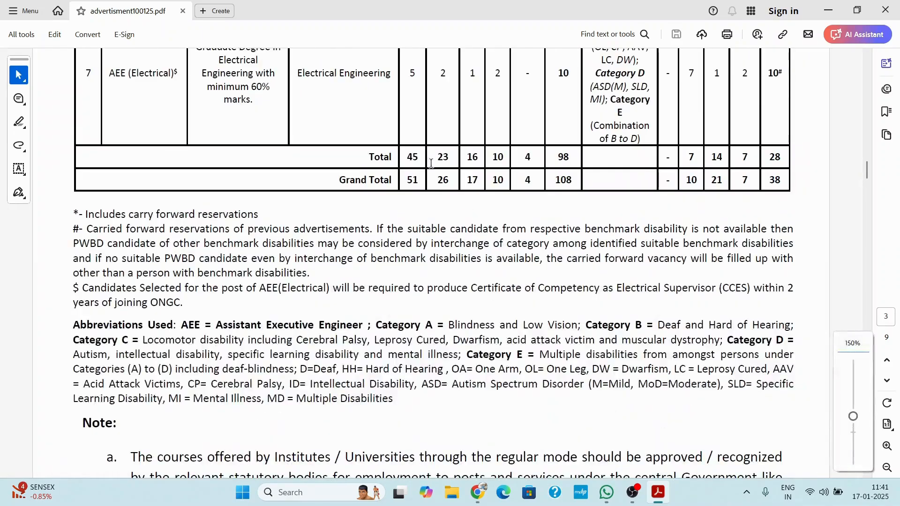
pyautogui.scroll(-3)
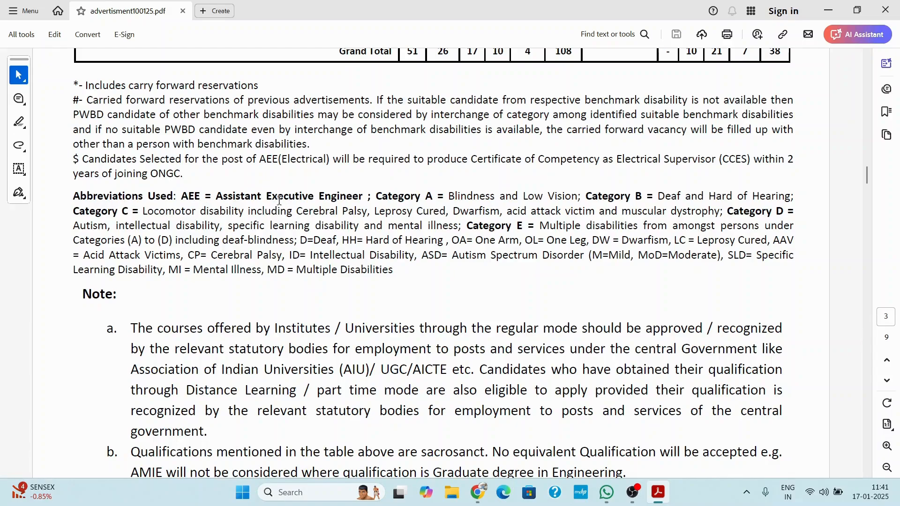
# Step: Scroll to qualification notes a–e, including the 31.07.2025 cutoff for final-year candidates
pyautogui.scroll(3)
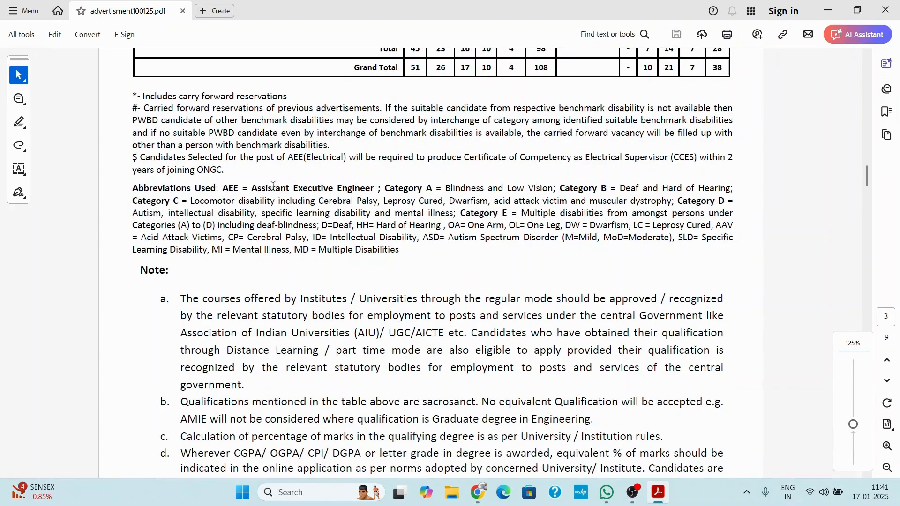
pyautogui.moveTo(339, 215)
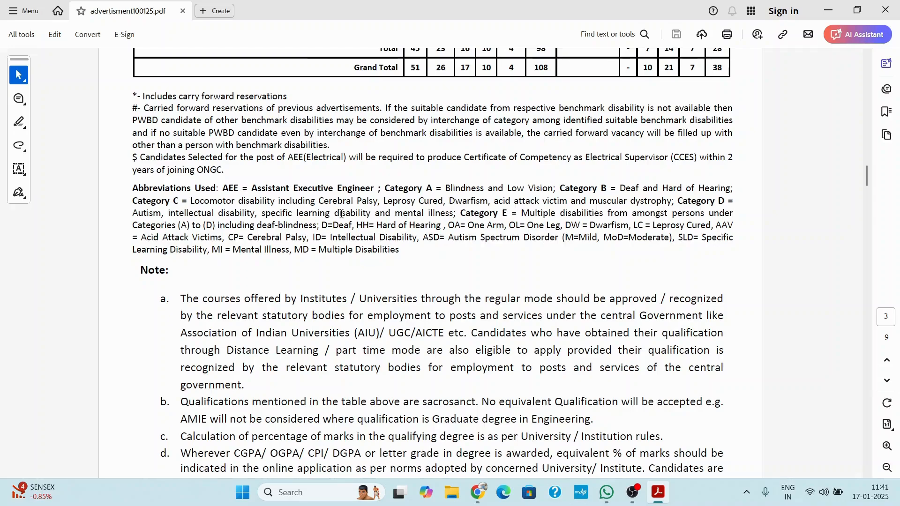
pyautogui.scroll(-3)
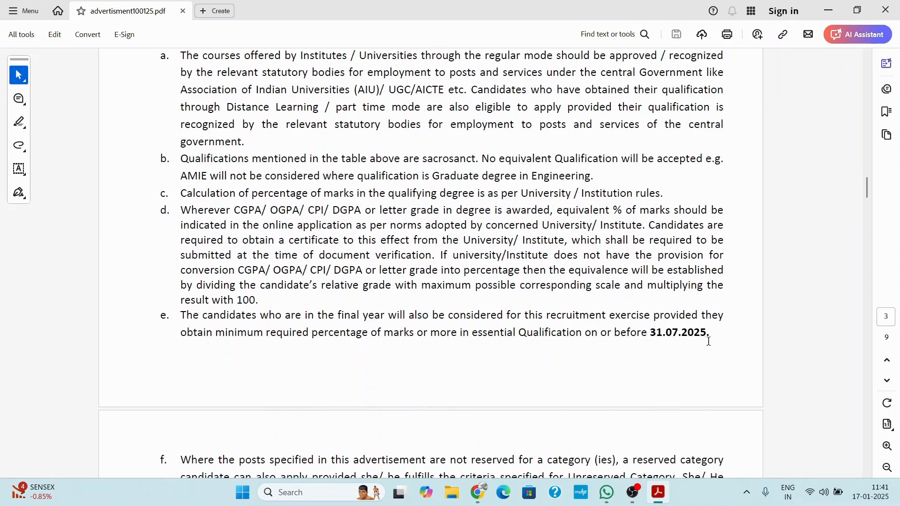
pyautogui.moveTo(657, 336)
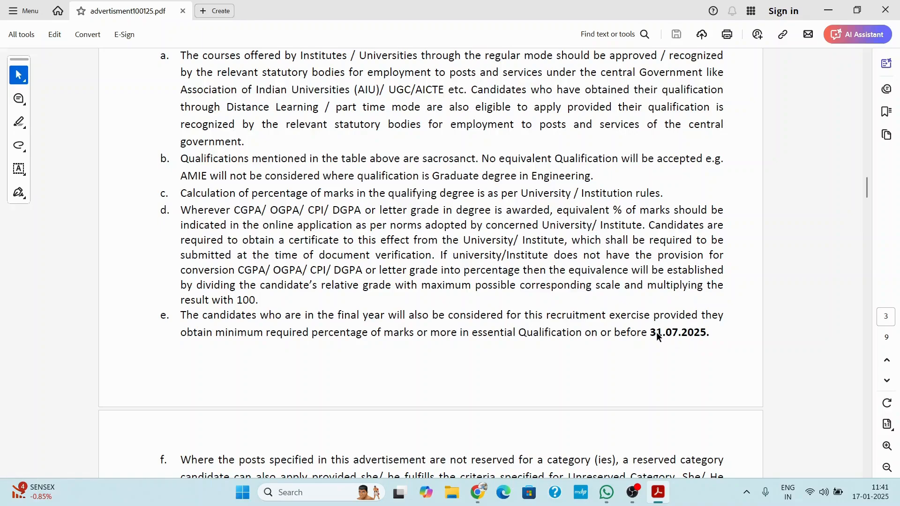
pyautogui.scroll(-3)
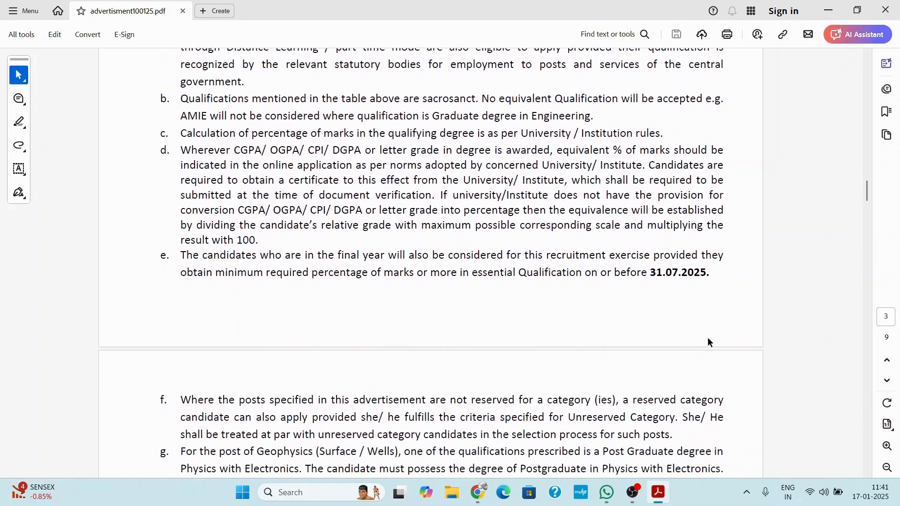
# Step: Scroll to section 3 Age Limit, showing maximum ages by category and the ex-servicemen relaxation note
pyautogui.scroll(-3)
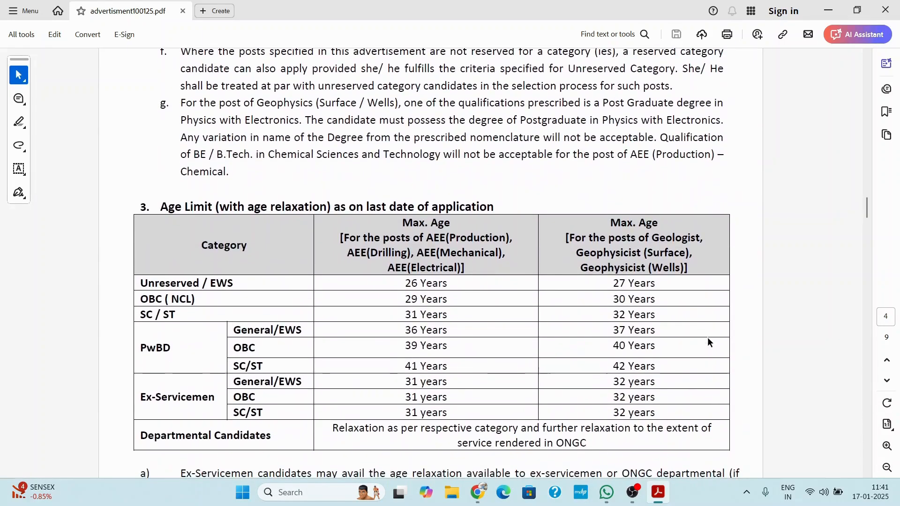
pyautogui.moveTo(465, 344)
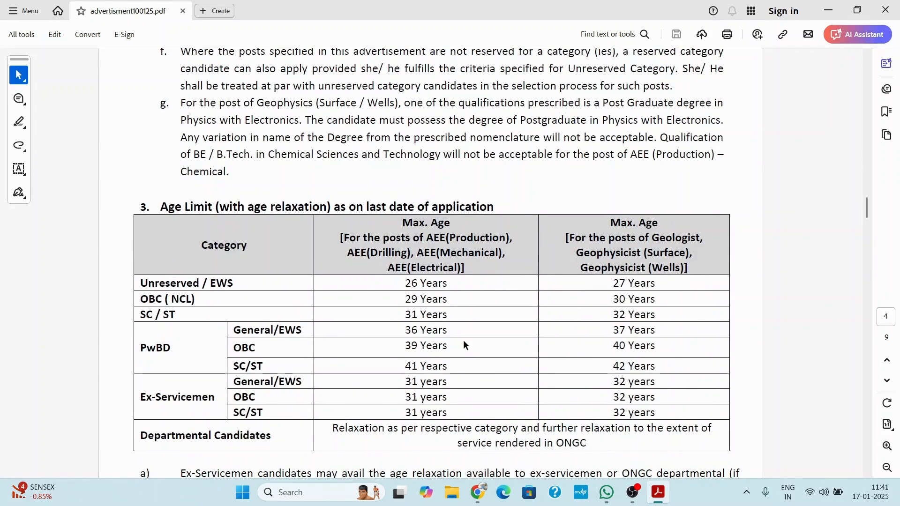
pyautogui.scroll(-3)
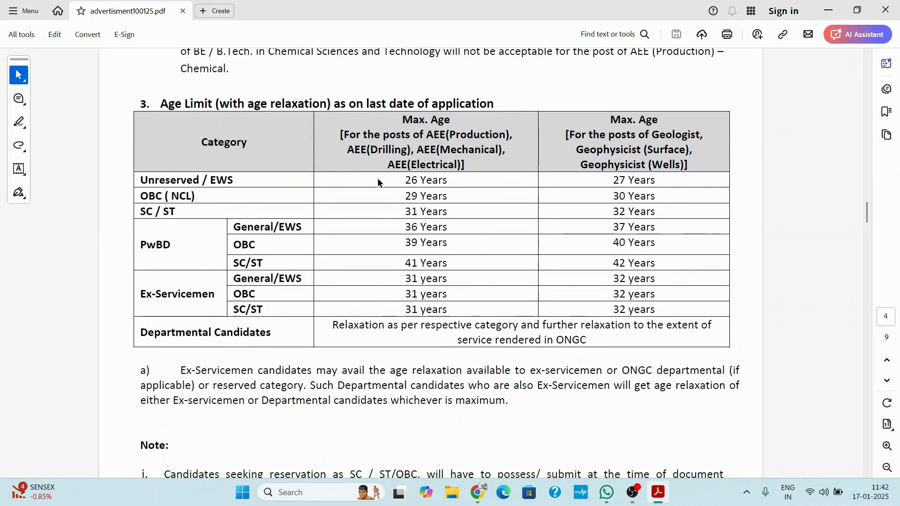
pyautogui.moveTo(394, 213)
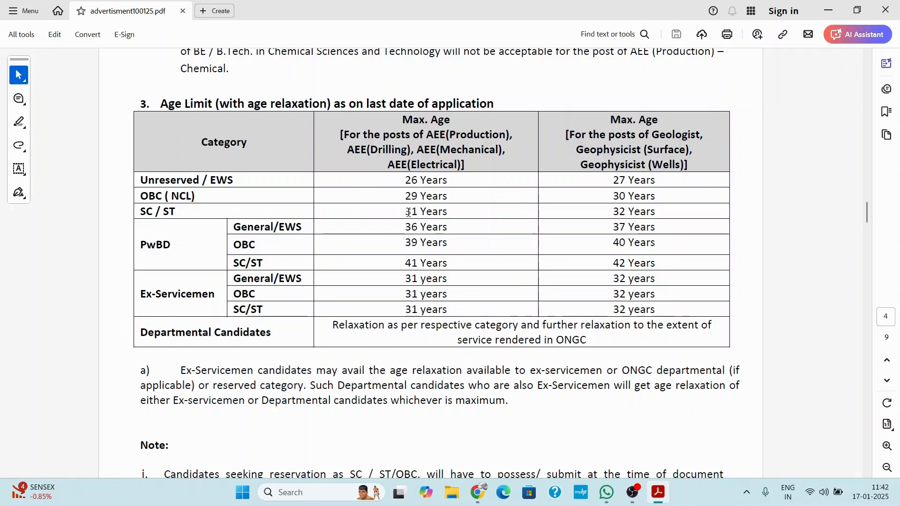
pyautogui.moveTo(507, 200)
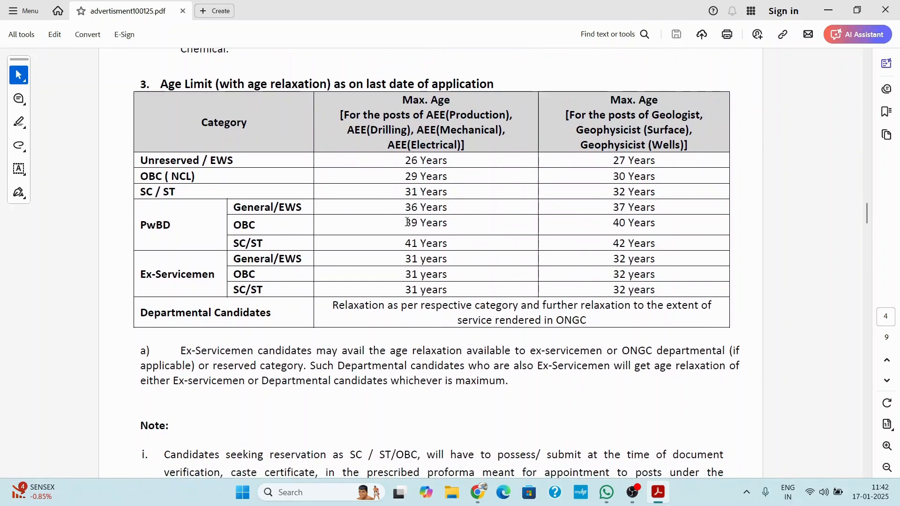
pyautogui.scroll(3)
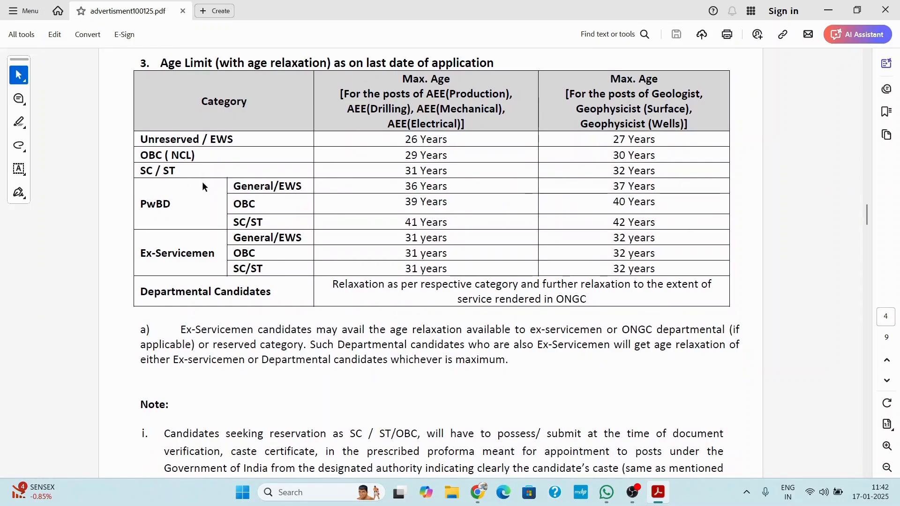
pyautogui.scroll(-3)
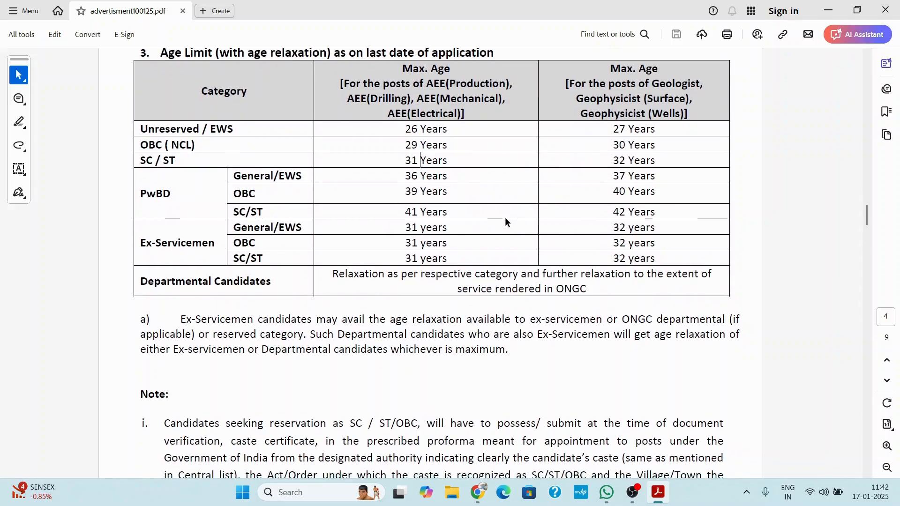
pyautogui.scroll(-3)
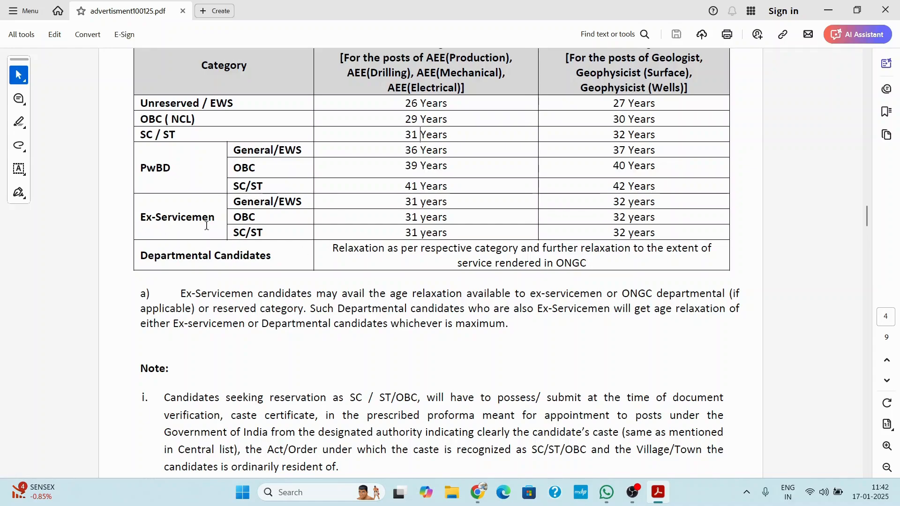
pyautogui.moveTo(155, 237)
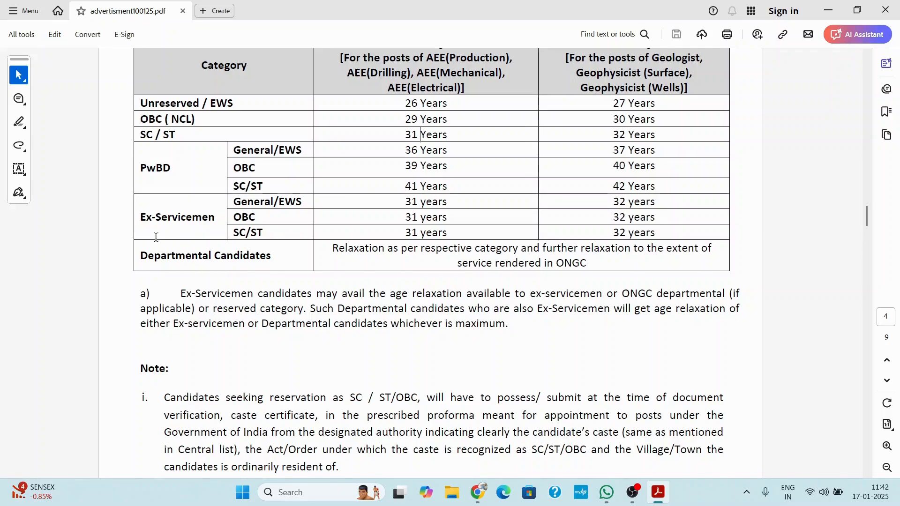
pyautogui.moveTo(354, 238)
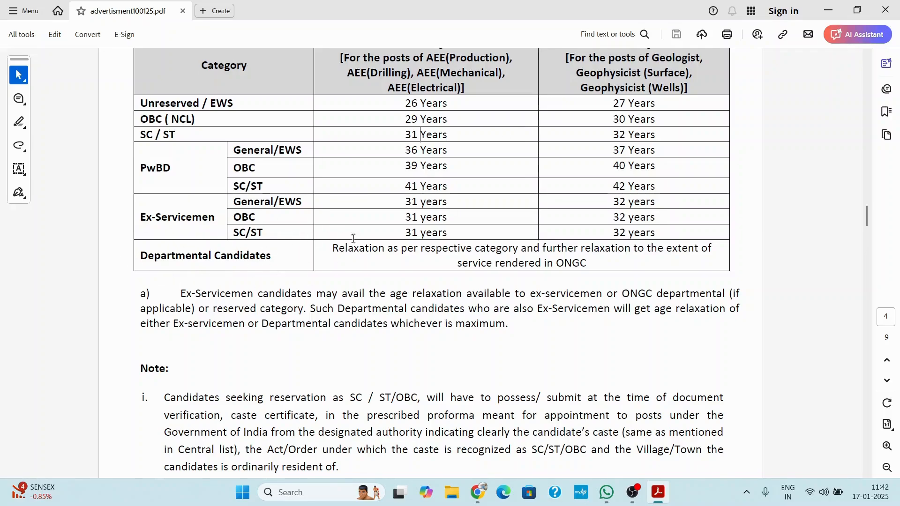
pyautogui.moveTo(441, 275)
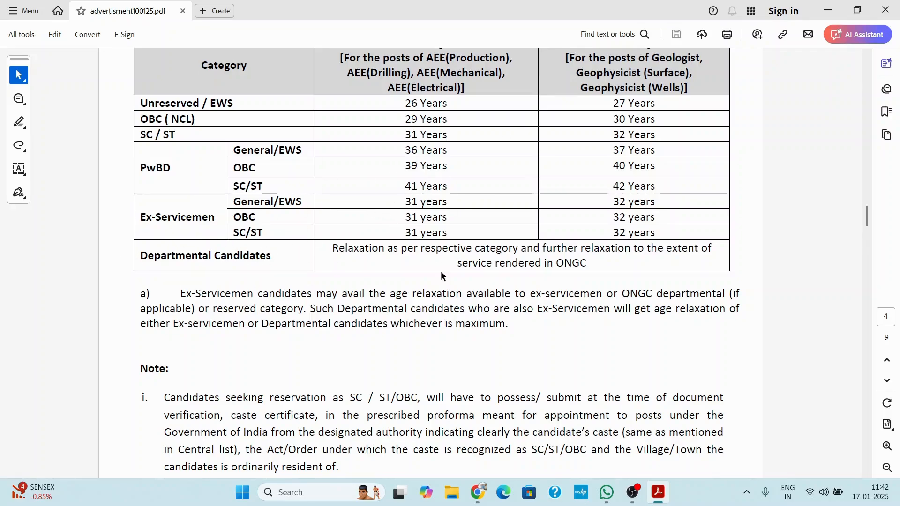
# Step: Scroll down to section 4, Selection Process, with the 1:5 shortlisting ratio
pyautogui.scroll(-3)
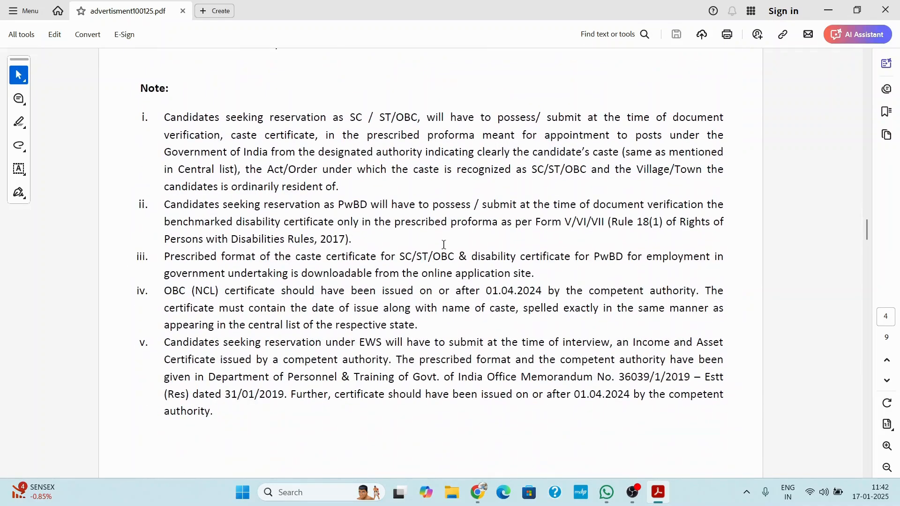
pyautogui.scroll(3)
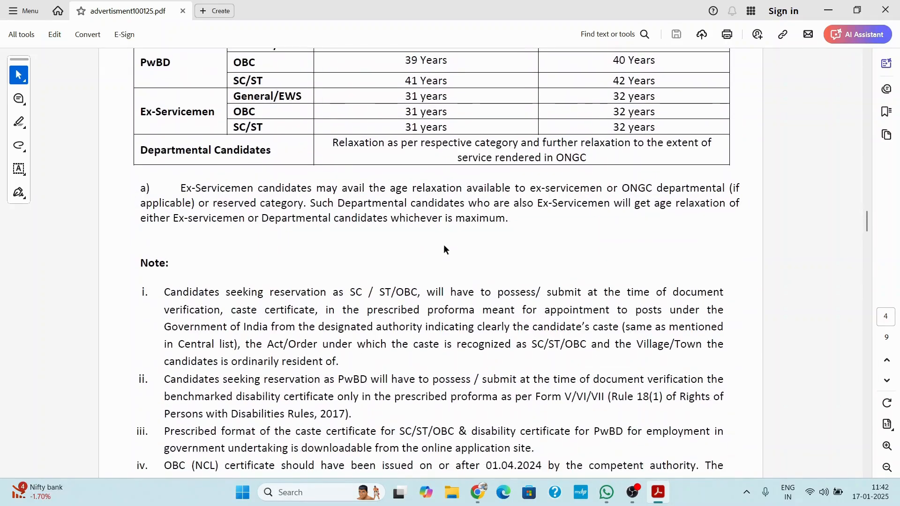
pyautogui.scroll(-3)
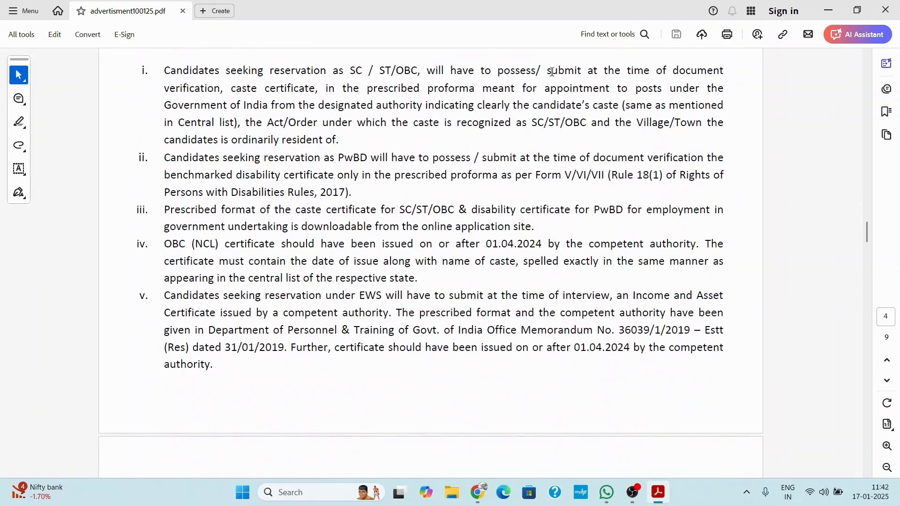
pyautogui.scroll(-3)
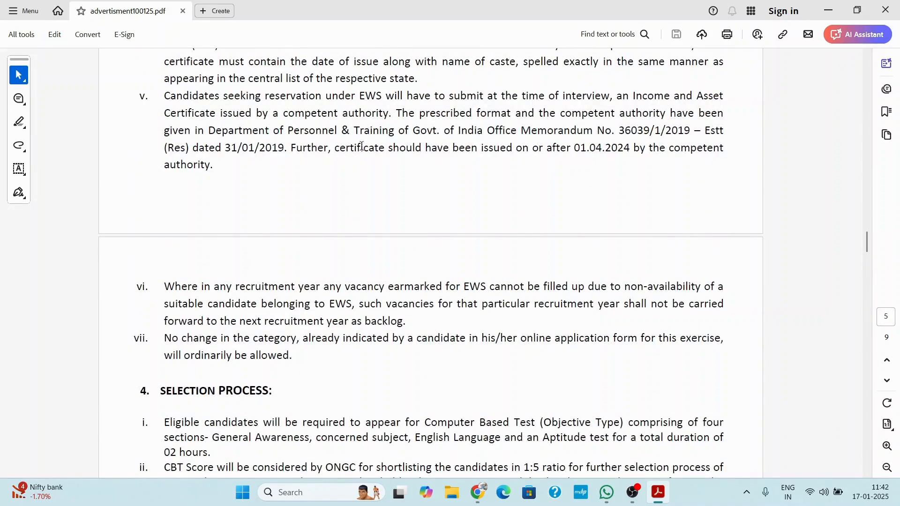
pyautogui.scroll(-3)
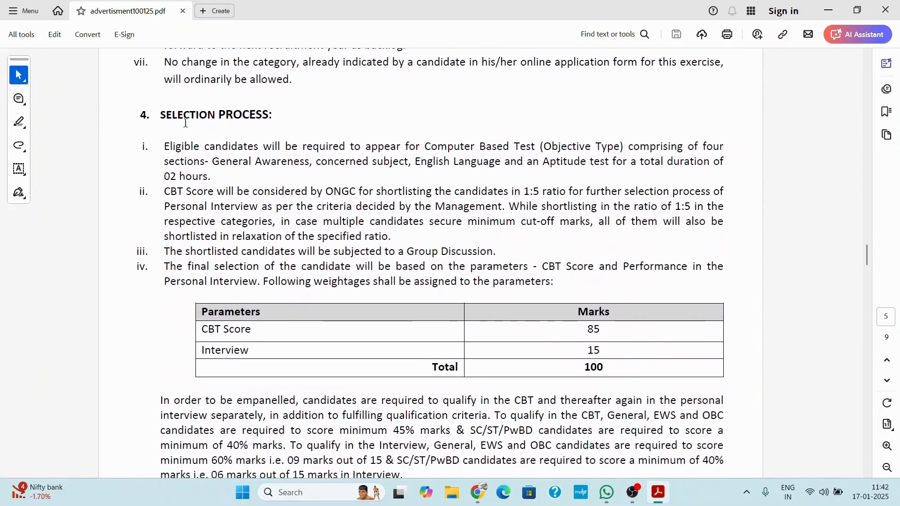
pyautogui.moveTo(499, 155)
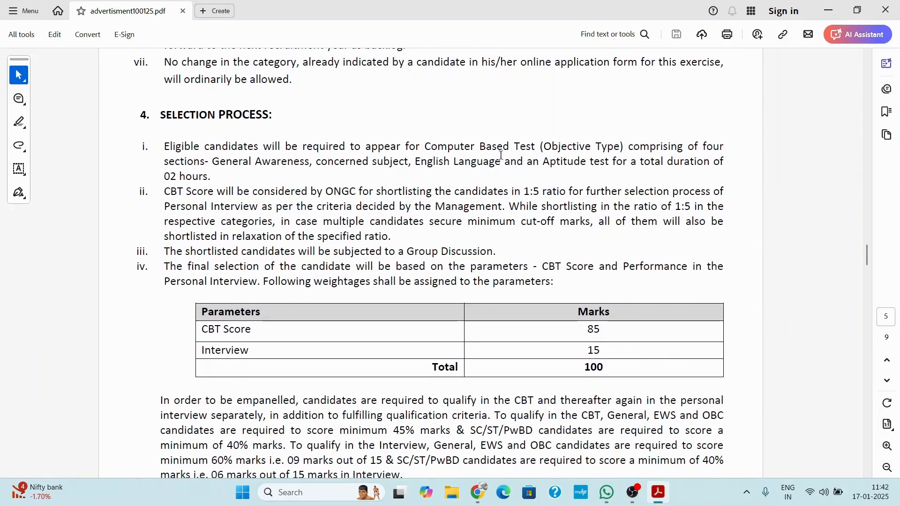
pyautogui.moveTo(148, 145)
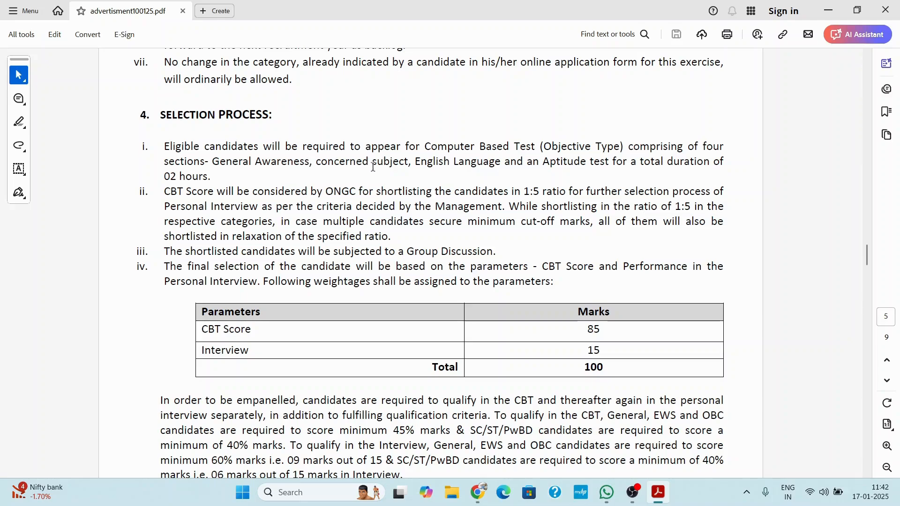
pyautogui.moveTo(341, 182)
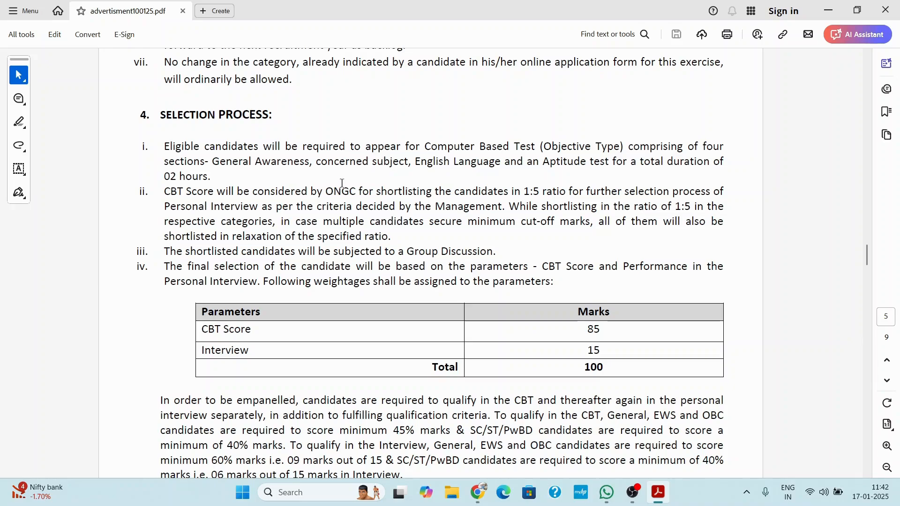
# Step: Clear the marked 1:5 ratio text and highlight 'Total' in the CBT 85 / Interview 15 marks table
pyautogui.scroll(-3)
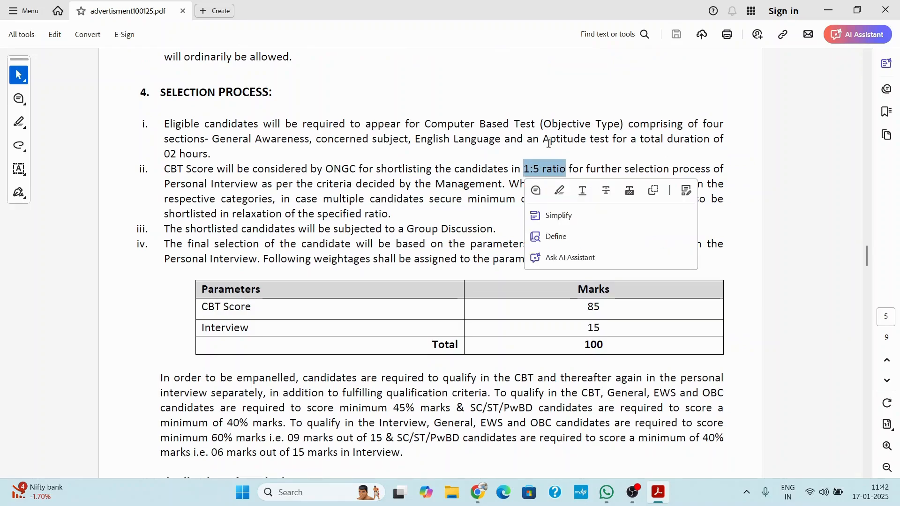
pyautogui.click(364, 138)
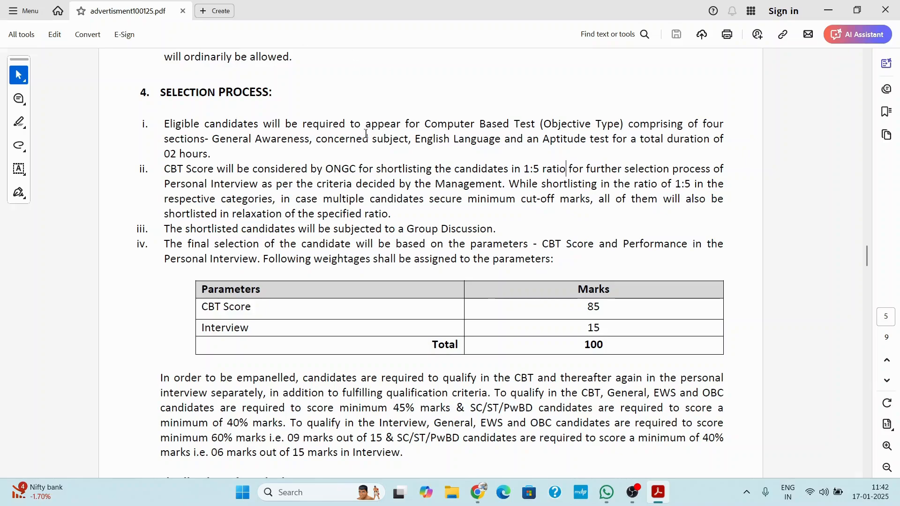
pyautogui.scroll(-3)
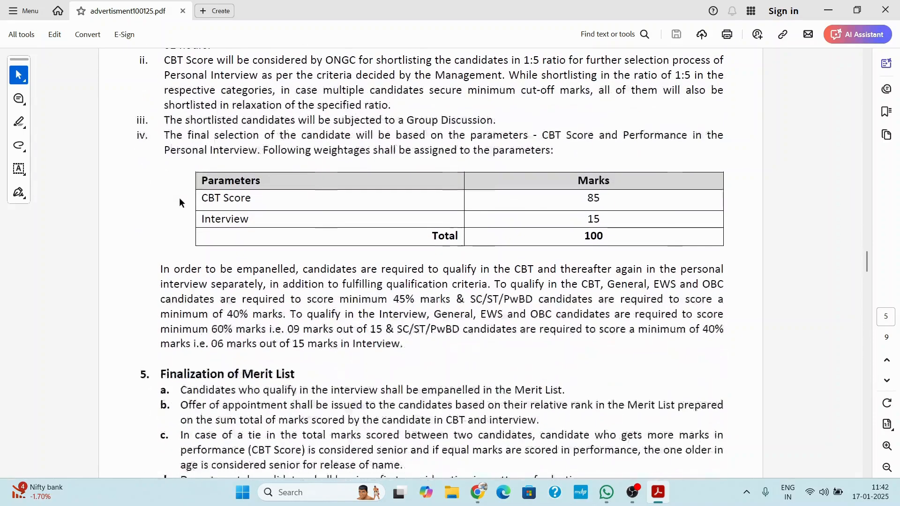
pyautogui.moveTo(344, 264)
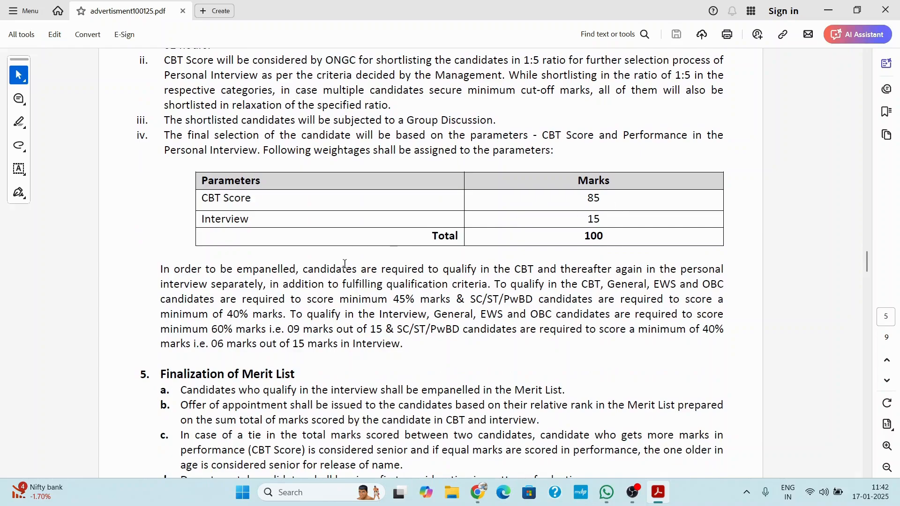
pyautogui.doubleClick(444, 236)
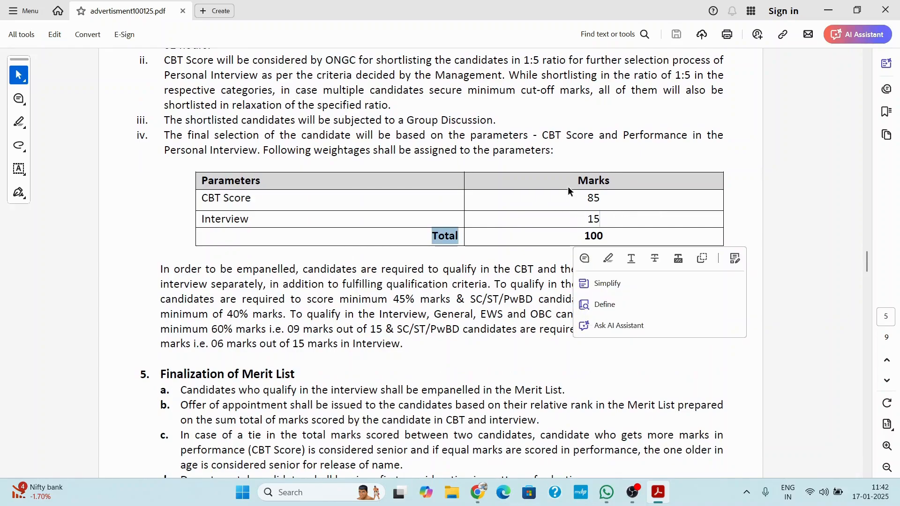
# Step: Scroll past the Finalization of Merit List and the CBT format table under section 6
pyautogui.scroll(-3)
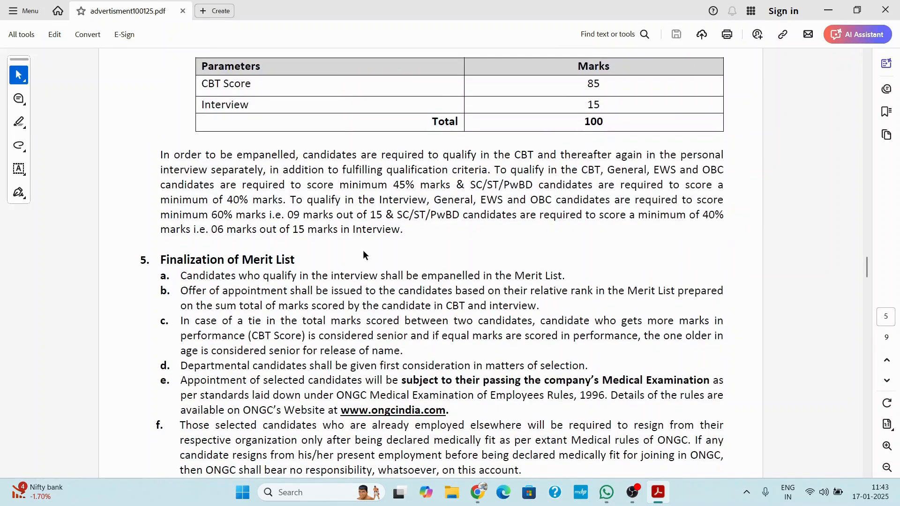
pyautogui.scroll(-3)
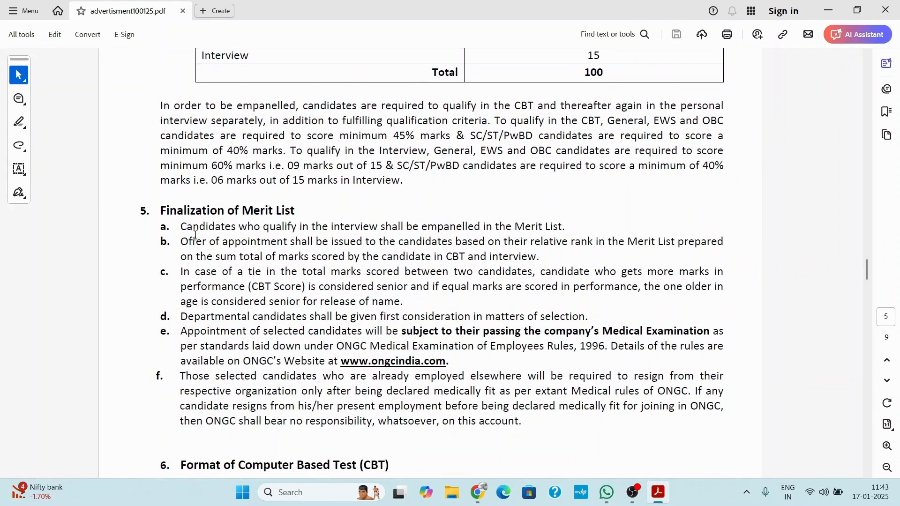
pyautogui.scroll(-3)
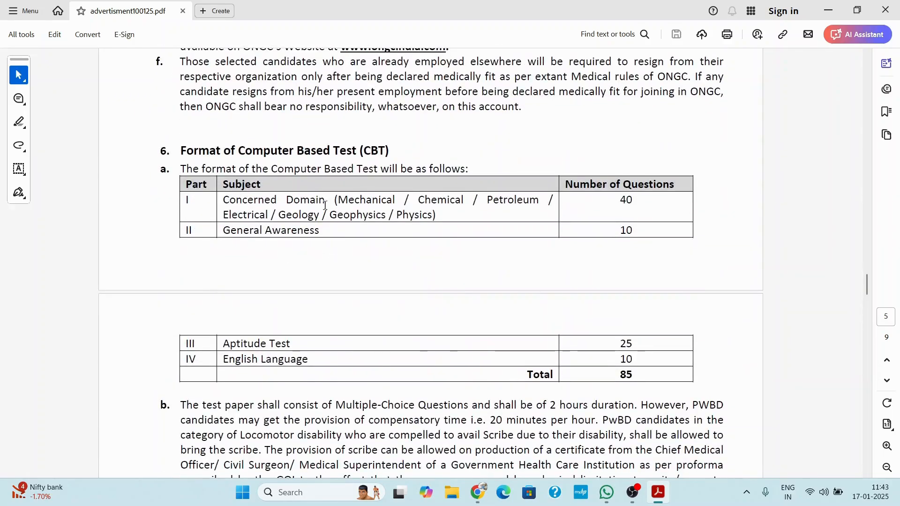
pyautogui.scroll(-3)
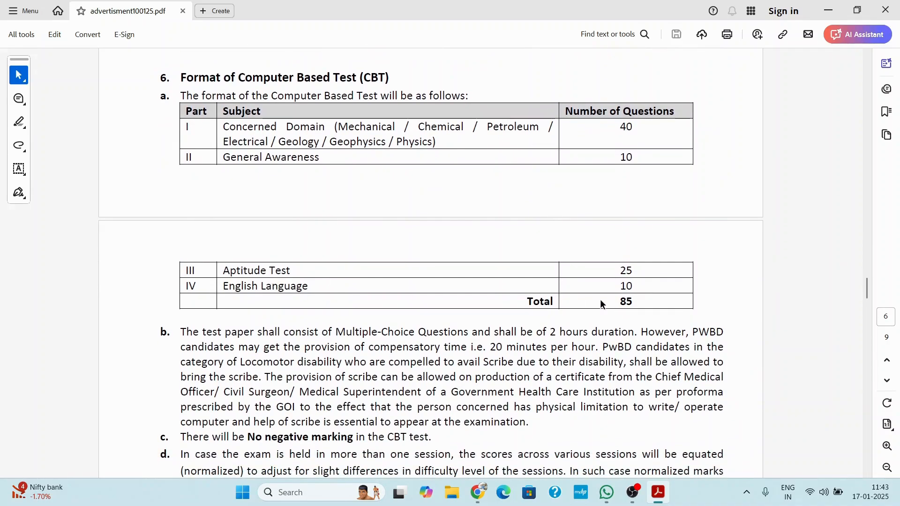
pyautogui.scroll(-3)
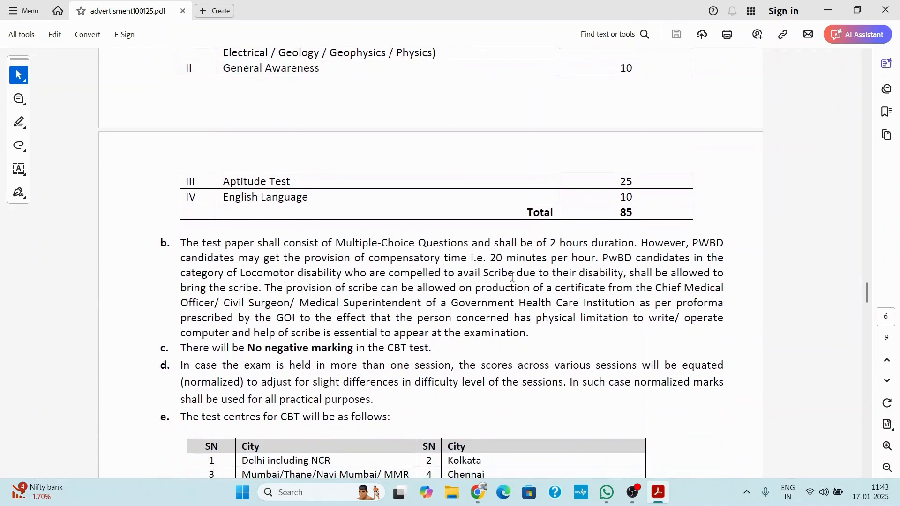
pyautogui.scroll(-3)
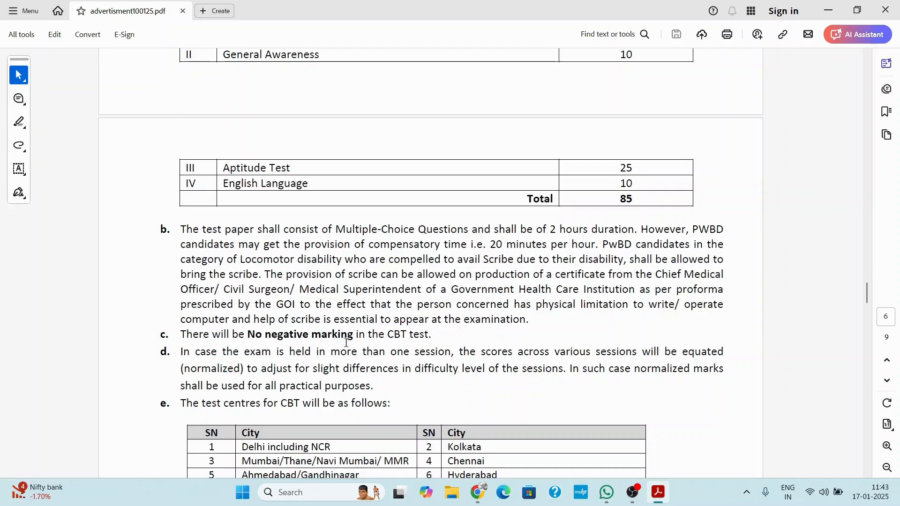
# Step: Continue past the CBT test centres list to section 7, How to Apply, marking the 10/01/2025 date
pyautogui.doubleClick(332, 334)
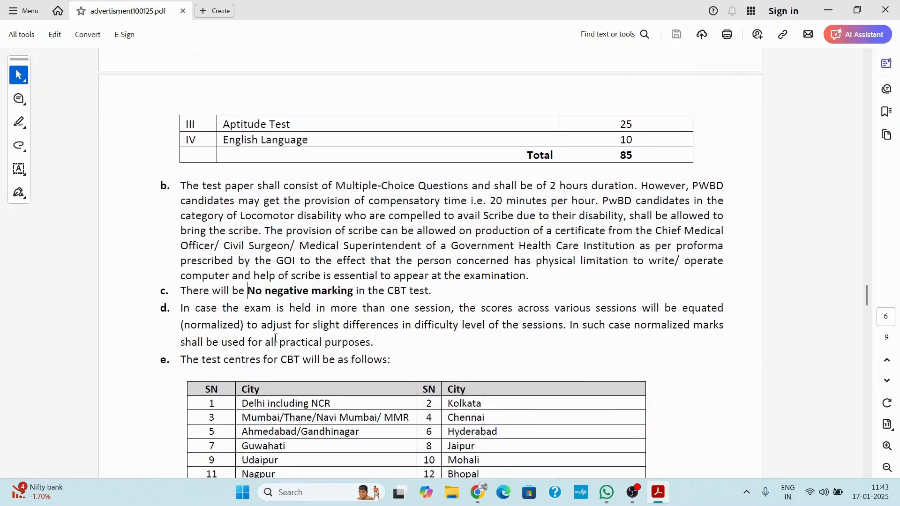
pyautogui.scroll(-3)
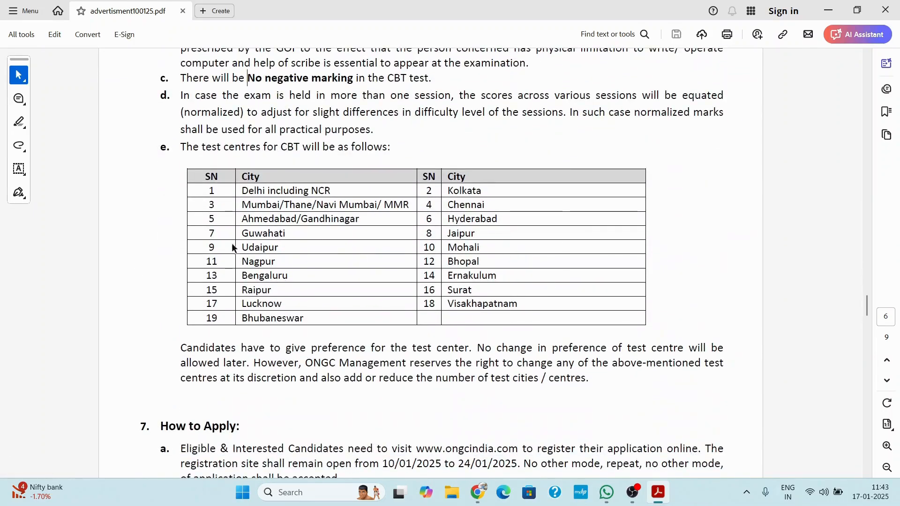
pyautogui.scroll(-3)
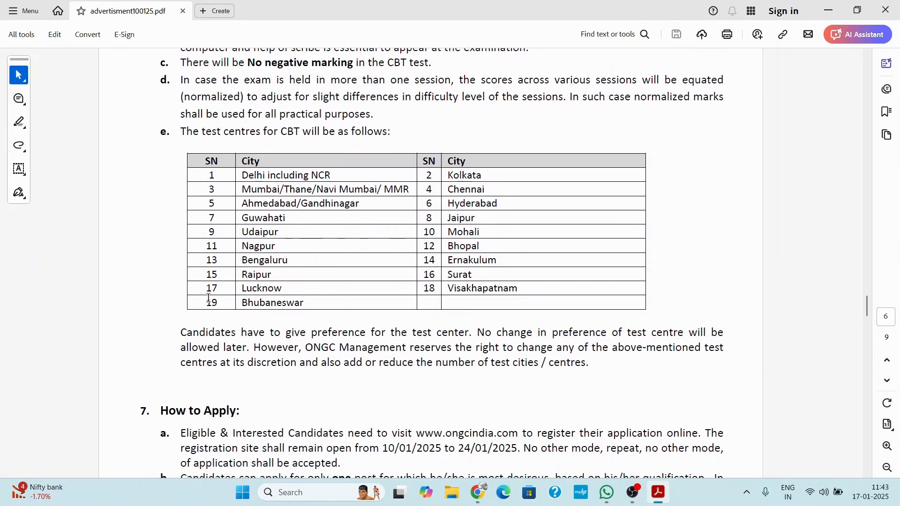
pyautogui.scroll(-3)
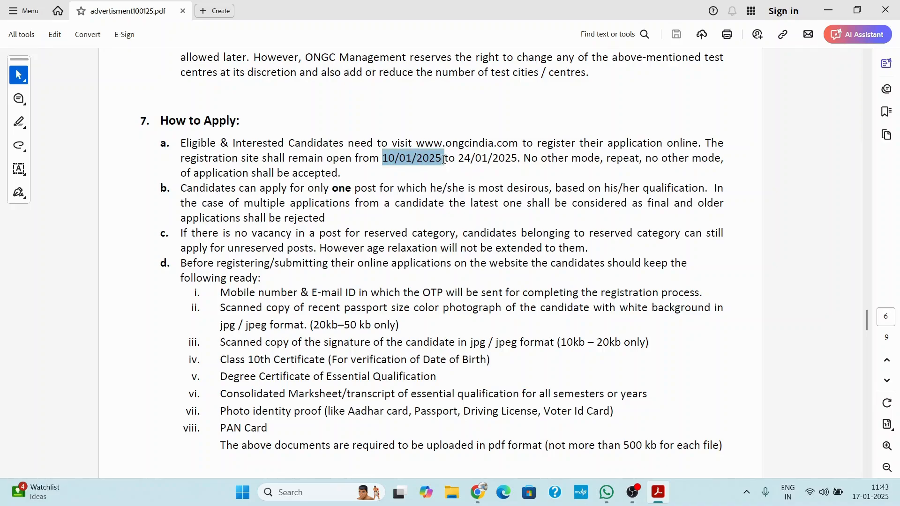
# Step: Pick out the 10/01/2025 registration opening date, clear it, and scroll to the documents-to-keep-ready checklist
pyautogui.click(413, 158)
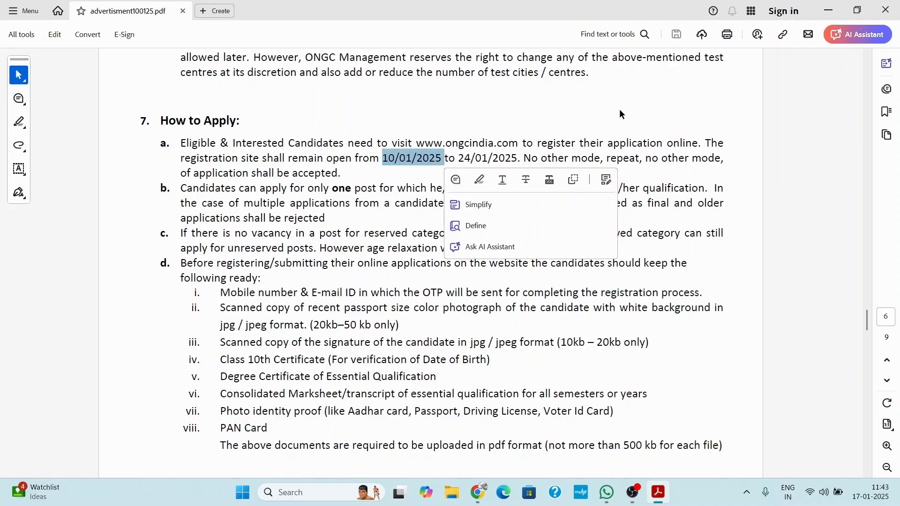
pyautogui.click(376, 193)
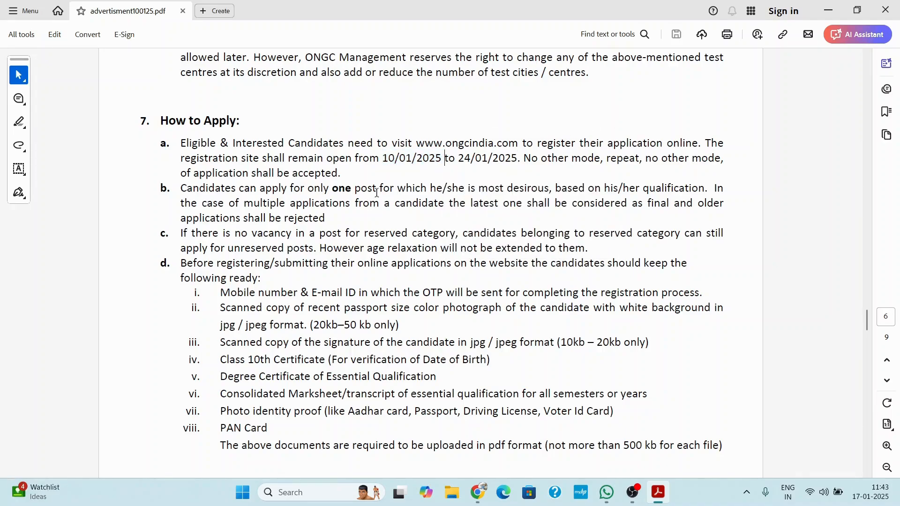
pyautogui.scroll(-3)
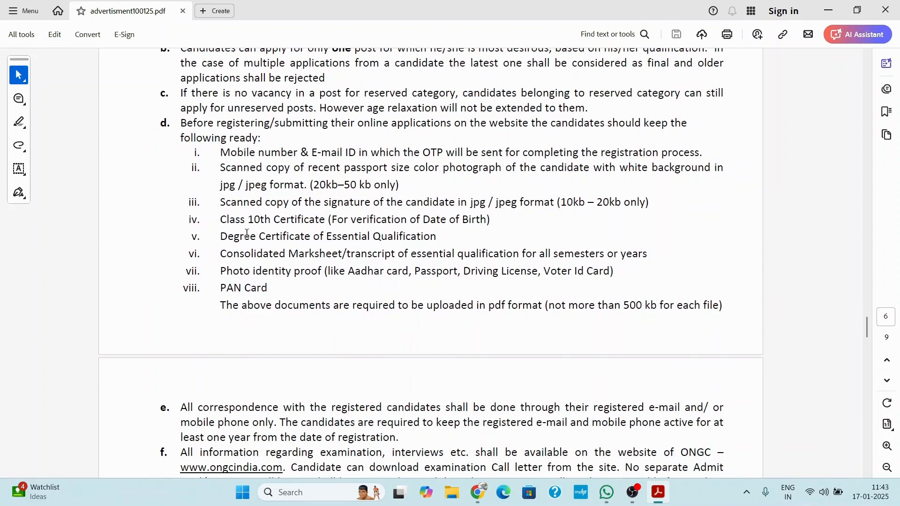
# Step: Scroll to the registration fee table (Rs. 1000 GEN/EWS/OBC, no charges SC/ST/PwBD) and highlight 'No charges'
pyautogui.scroll(-3)
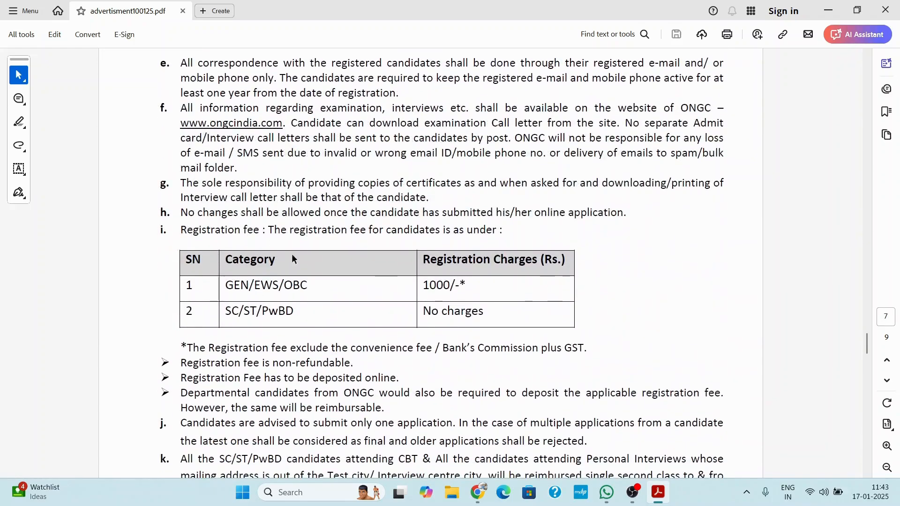
pyautogui.moveTo(453, 286)
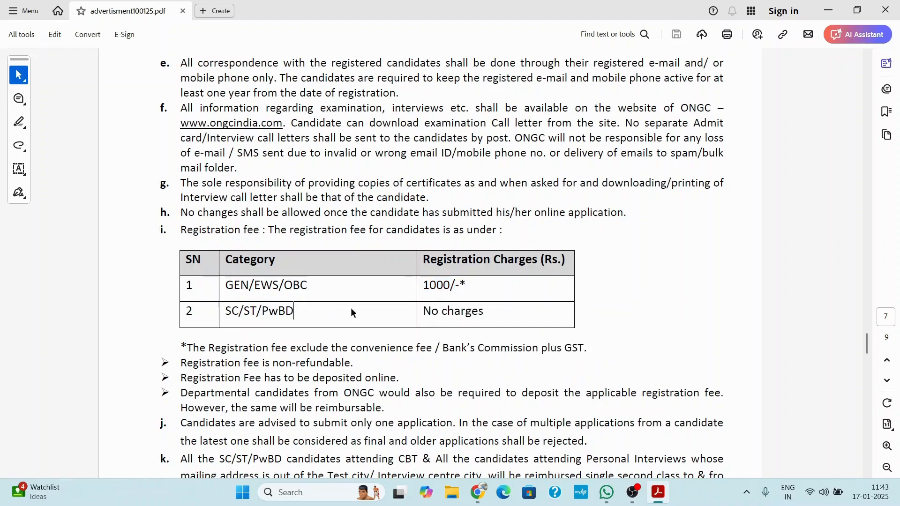
pyautogui.doubleClick(451, 310)
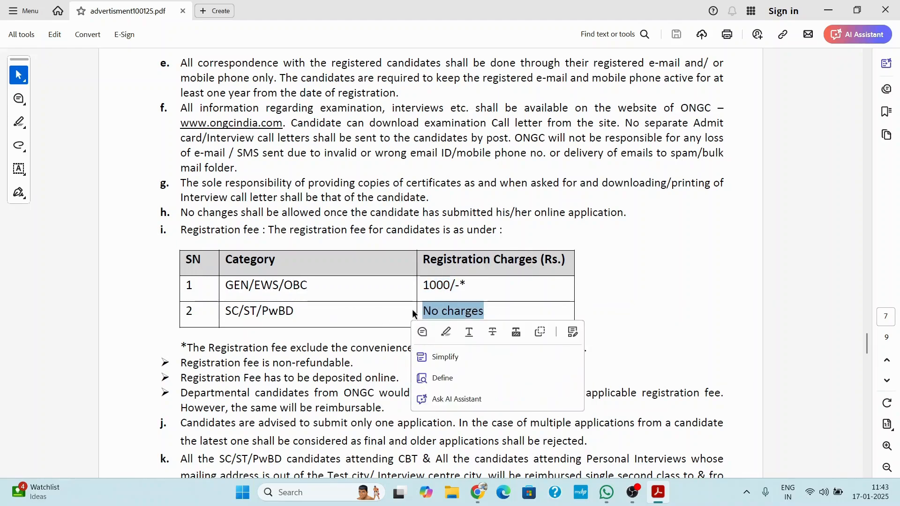
pyautogui.click(661, 276)
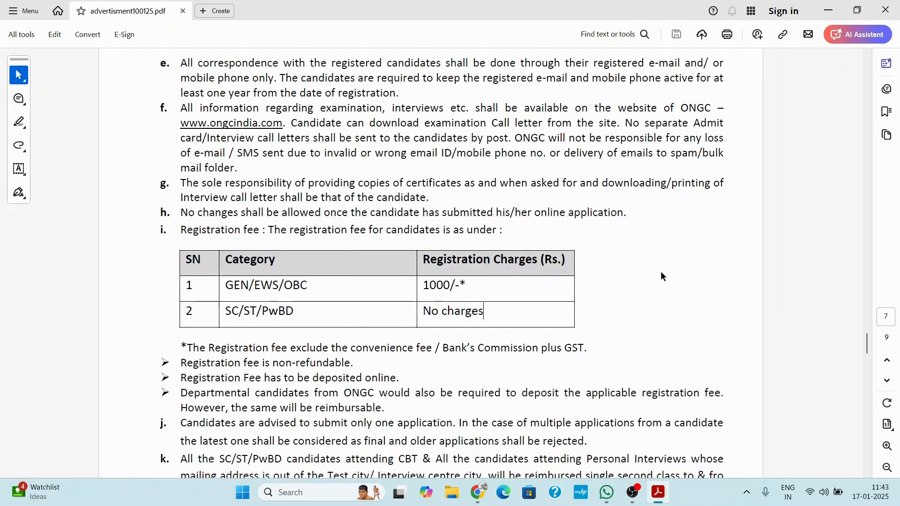
pyautogui.scroll(-3)
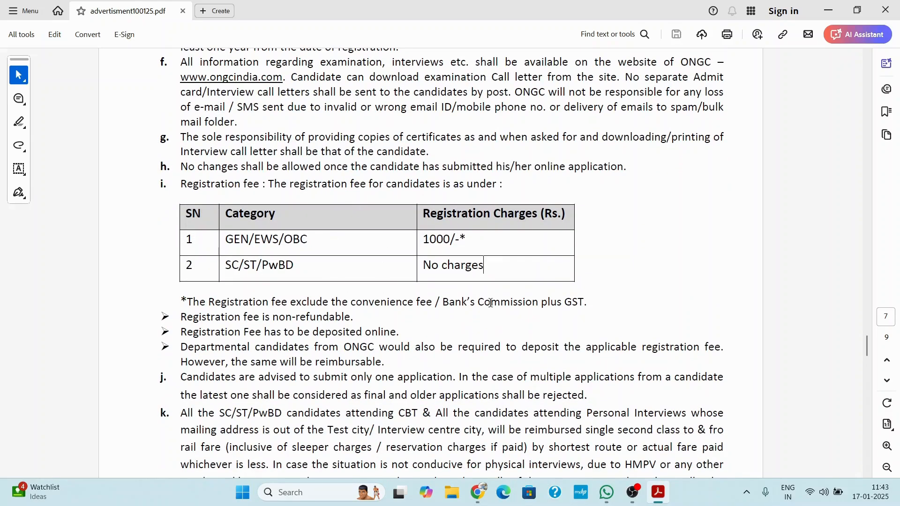
# Step: Scroll to the Important Dates table (registration 10/01–24/01/2025, CBT 23/02/2025) and General Instructions
pyautogui.scroll(-3)
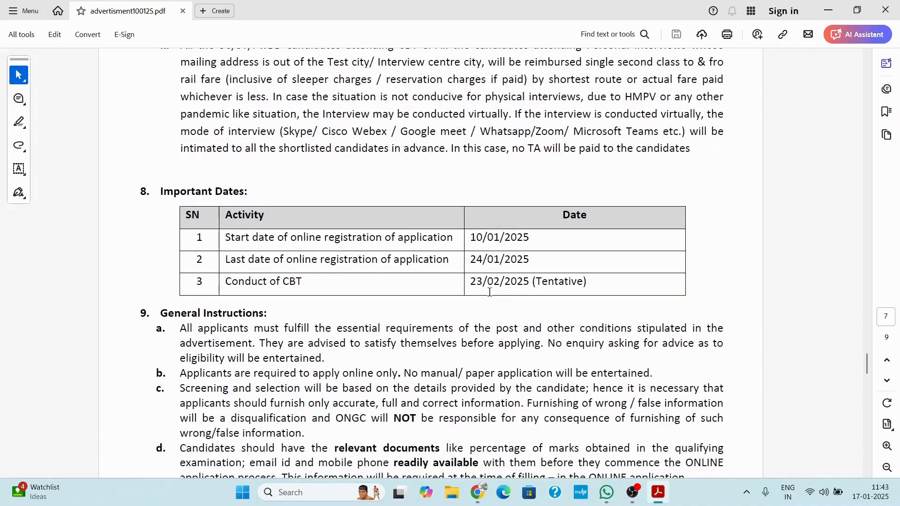
pyautogui.scroll(-3)
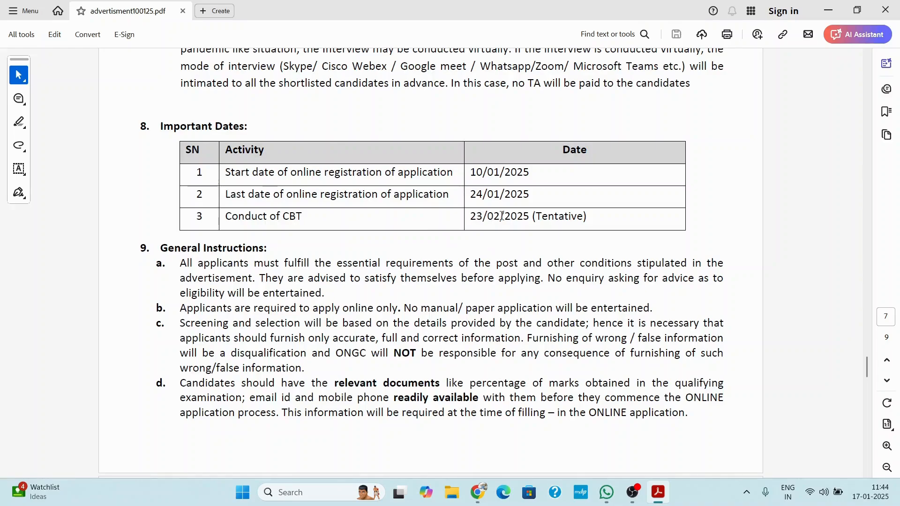
pyautogui.moveTo(648, 165)
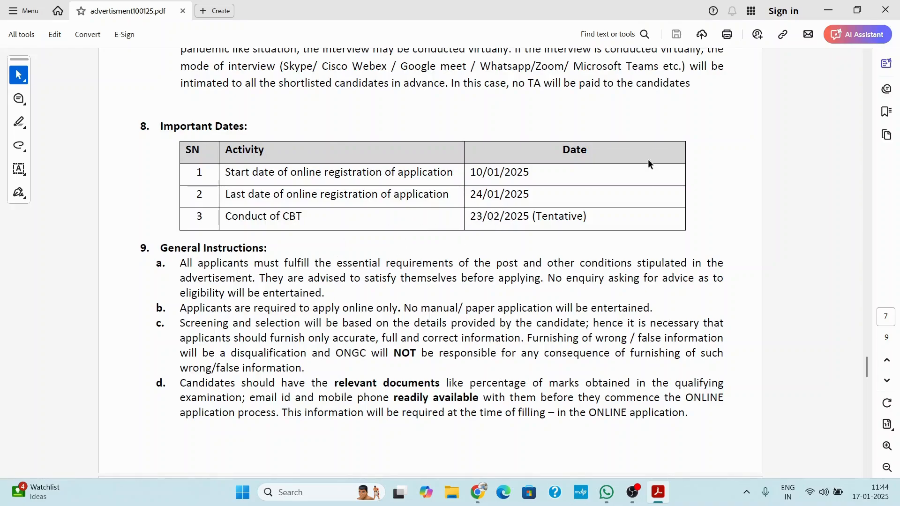
pyautogui.moveTo(512, 247)
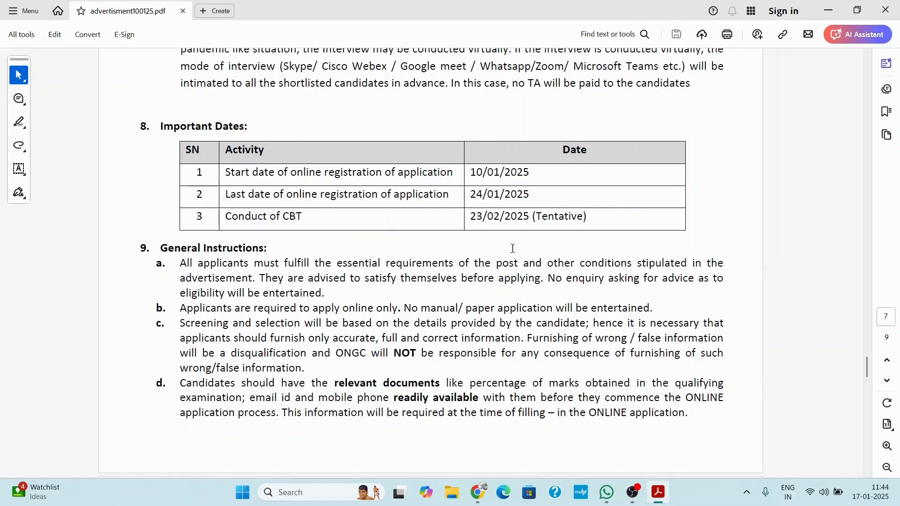
pyautogui.moveTo(458, 228)
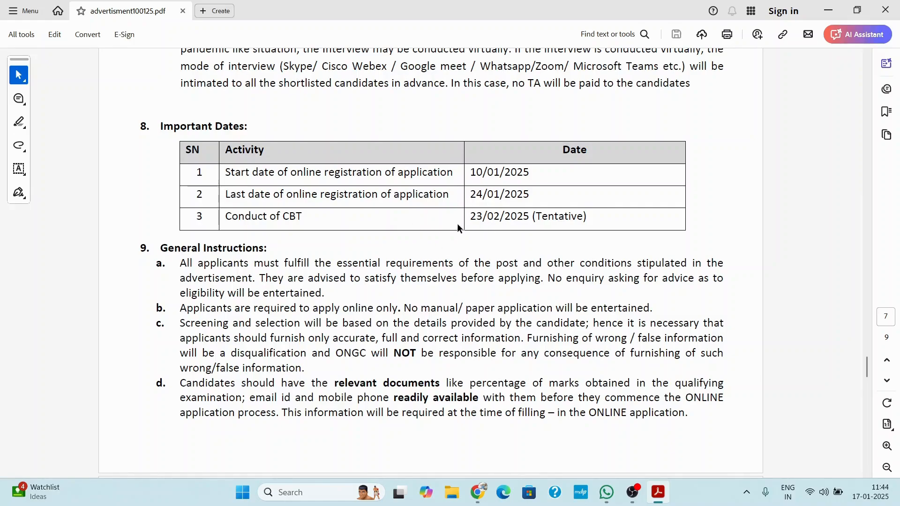
pyautogui.moveTo(476, 216)
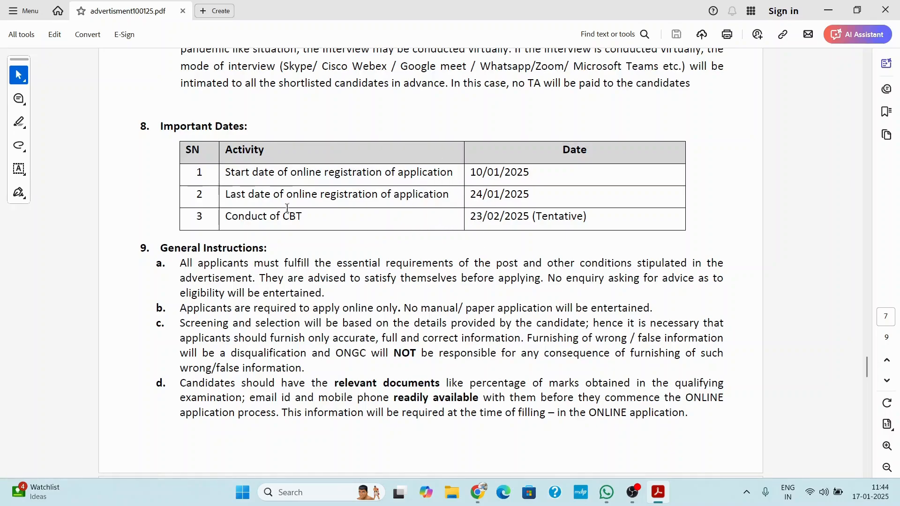
pyautogui.scroll(-3)
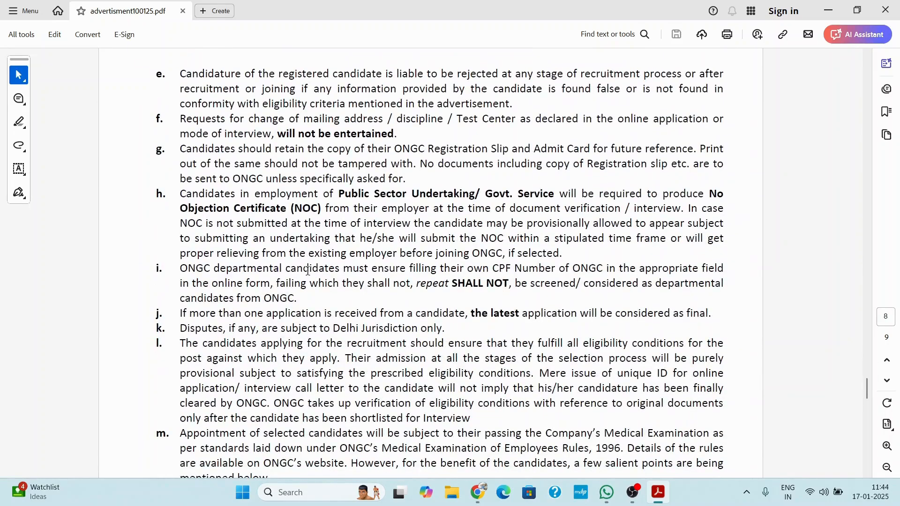
pyautogui.scroll(-3)
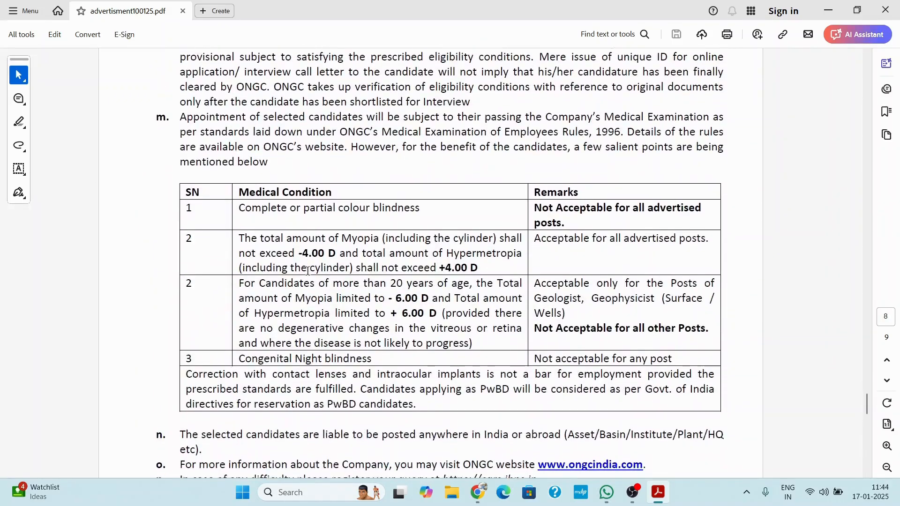
pyautogui.scroll(-3)
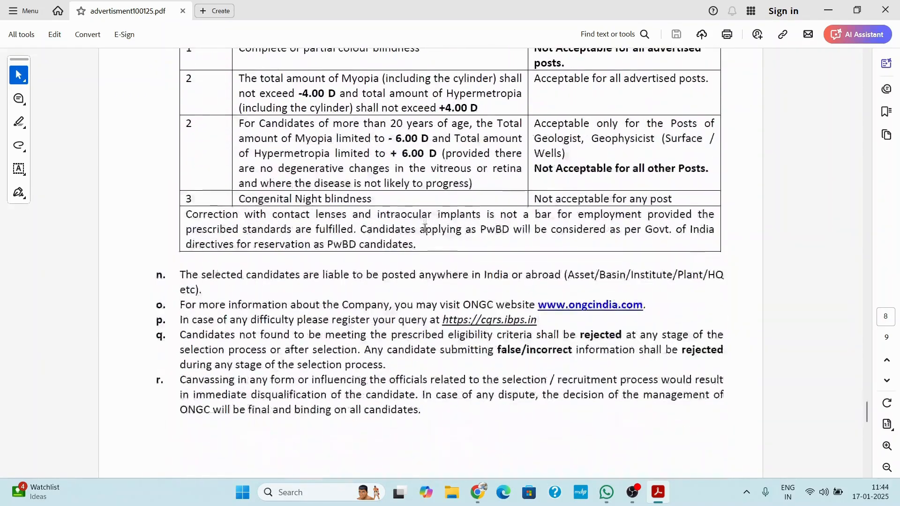
pyautogui.scroll(-3)
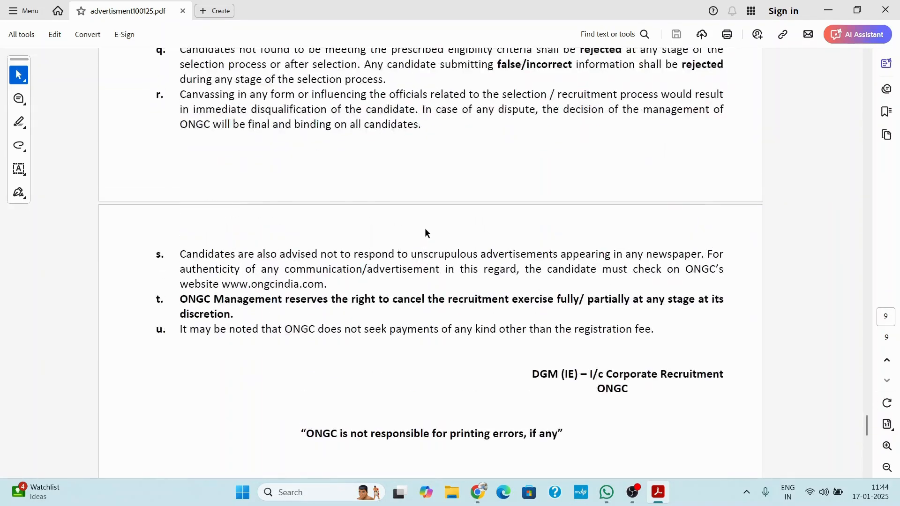
pyautogui.scroll(3)
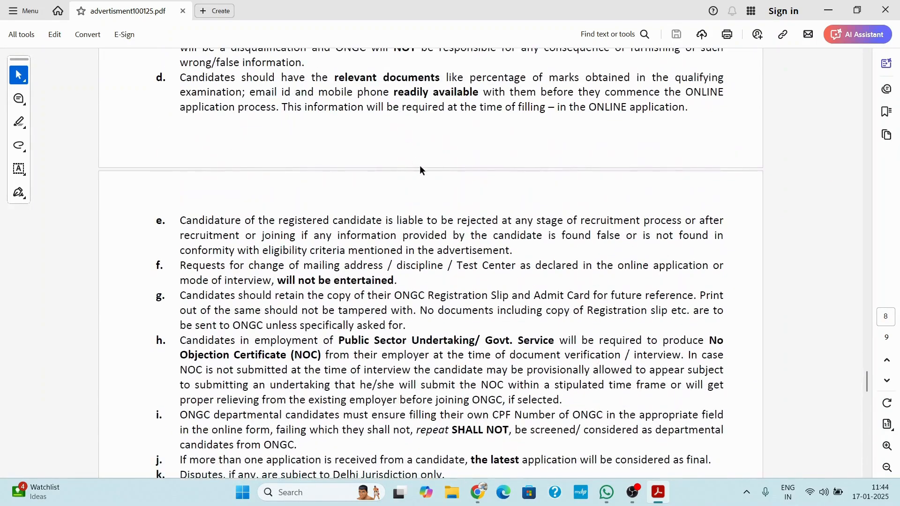
pyautogui.scroll(-3)
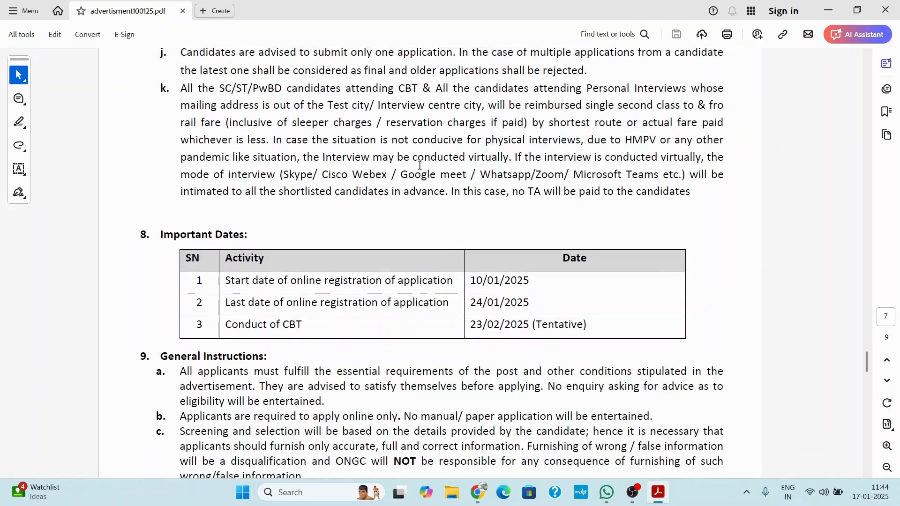